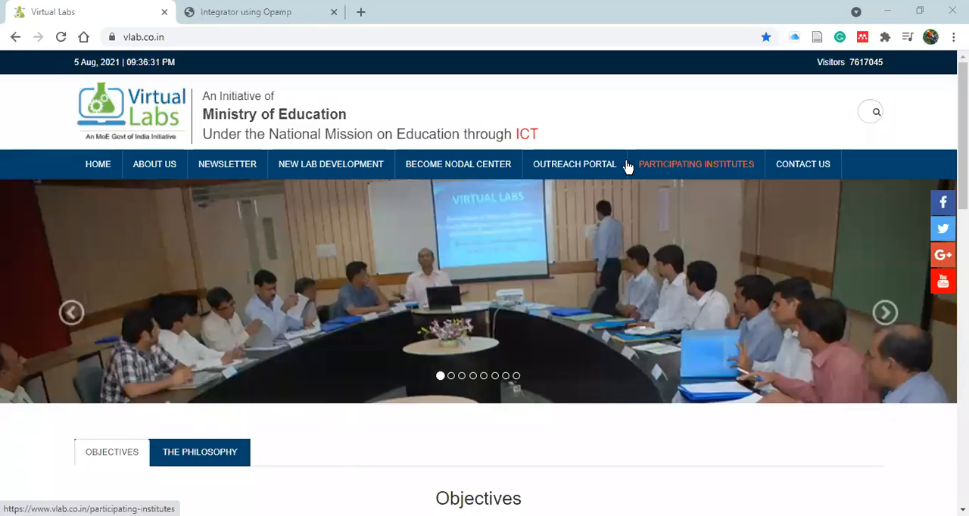
mouse_move(542, 448)
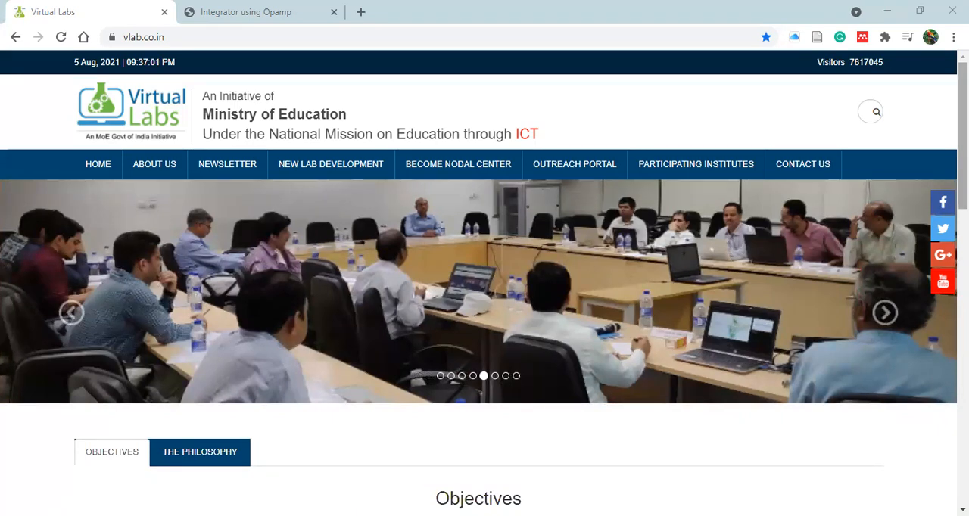
Go to the Electronics & Communications broad area from the Virtual Labs home page.
scroll("down", 3)
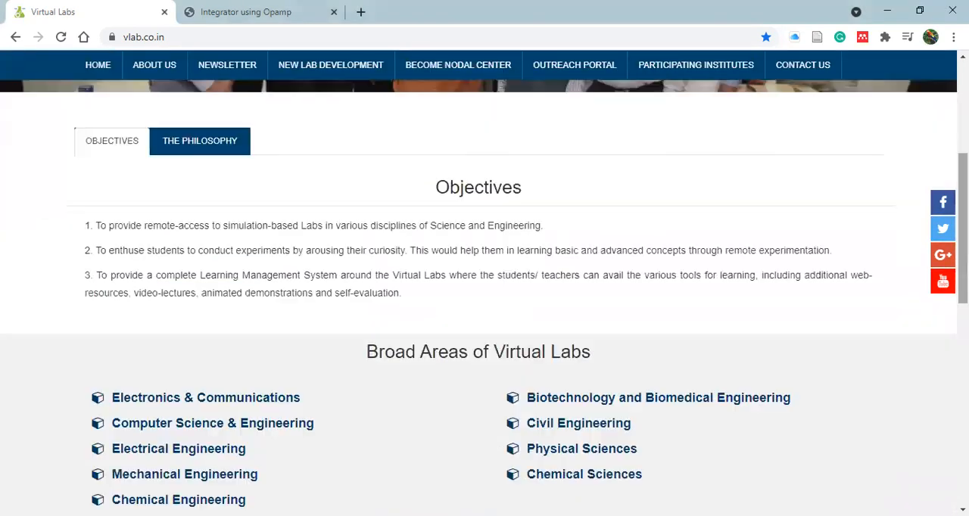
scroll("down", 3)
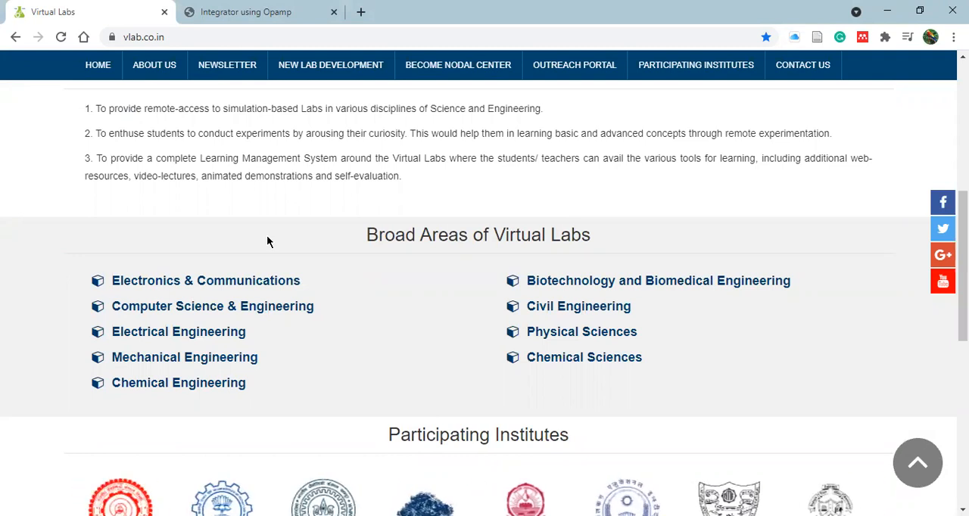
mouse_move(212, 280)
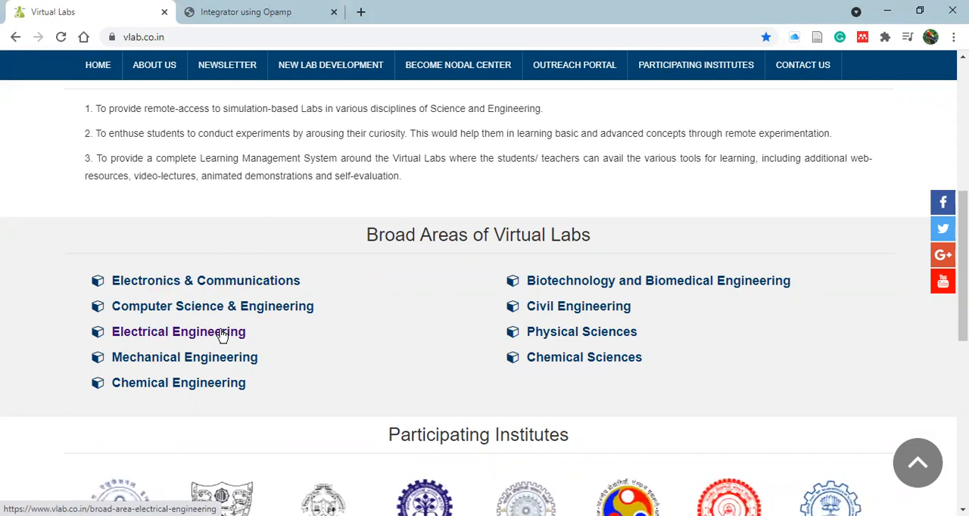
mouse_move(415, 255)
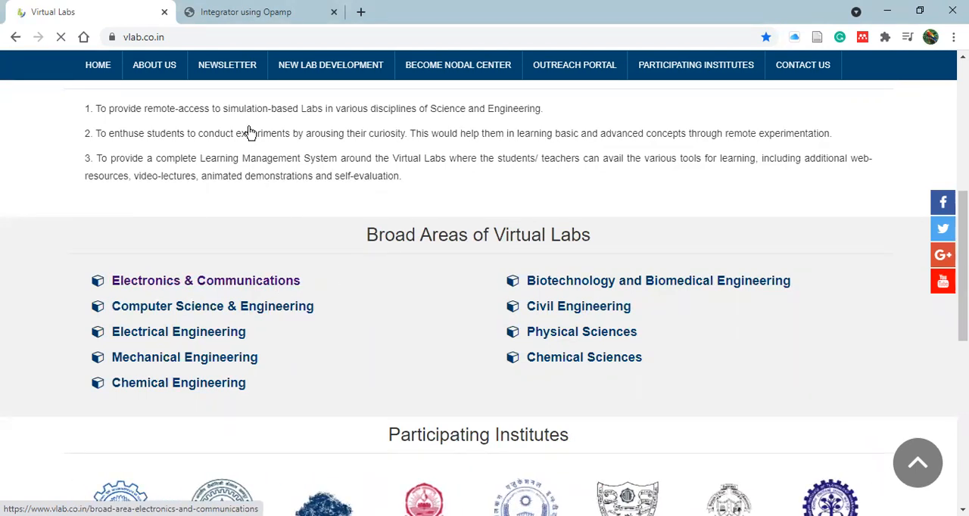
mouse_move(258, 295)
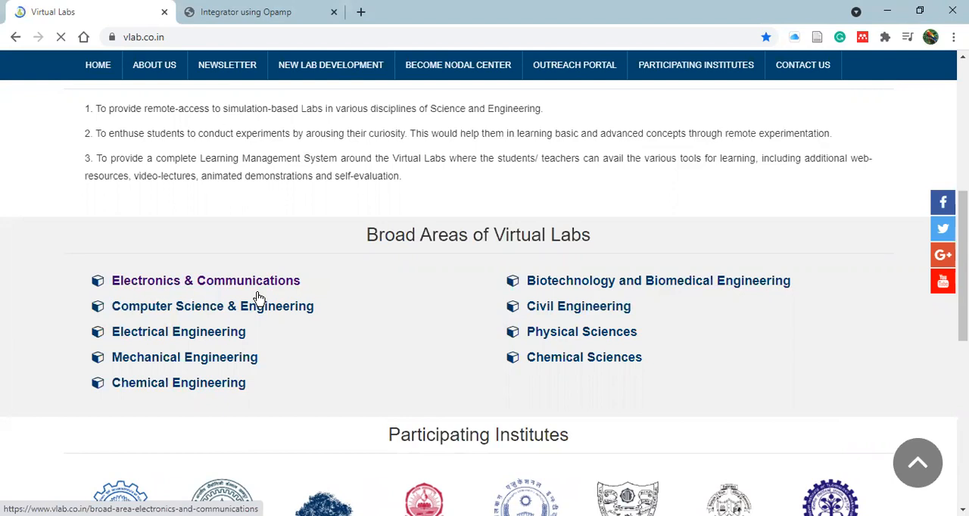
mouse_move(355, 144)
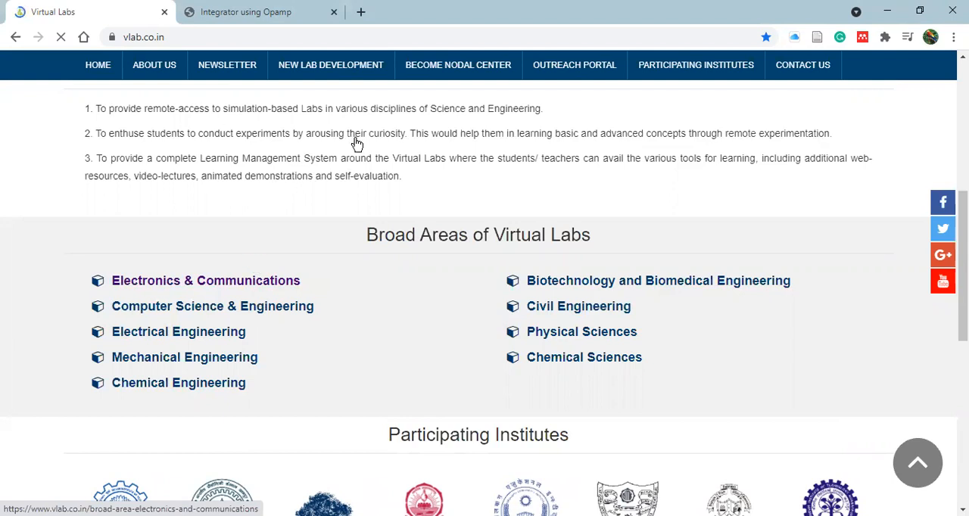
left_click(206, 280)
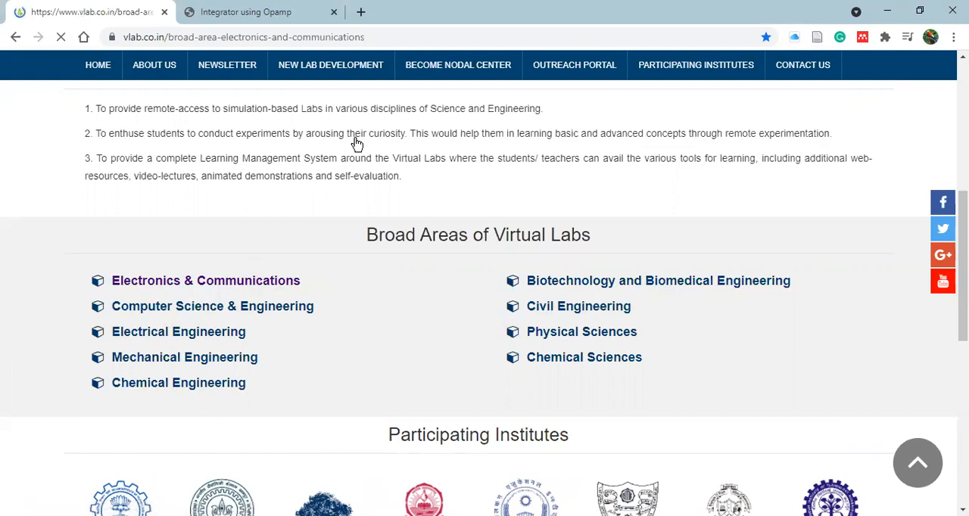
Launch the Basic Electronics Lab from the Labs ready for use list.
left_click(205, 280)
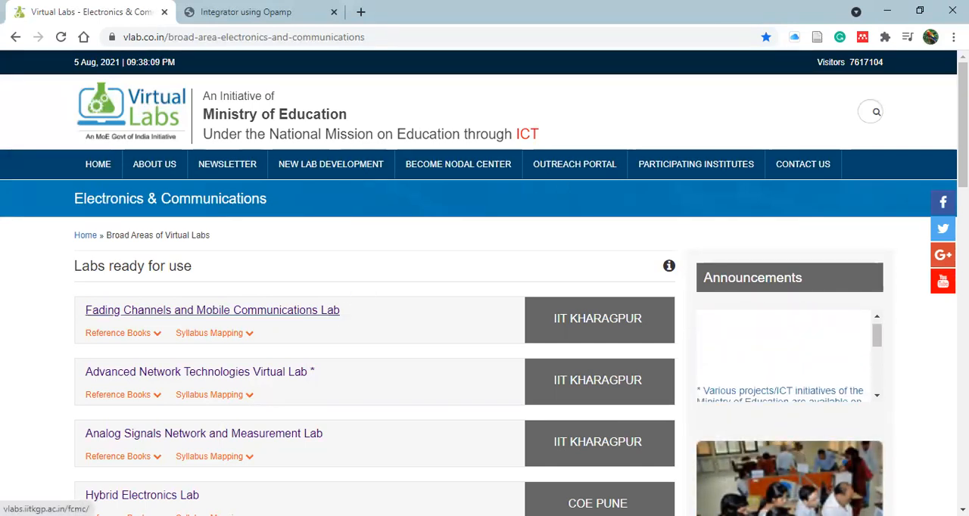
scroll("down", 3)
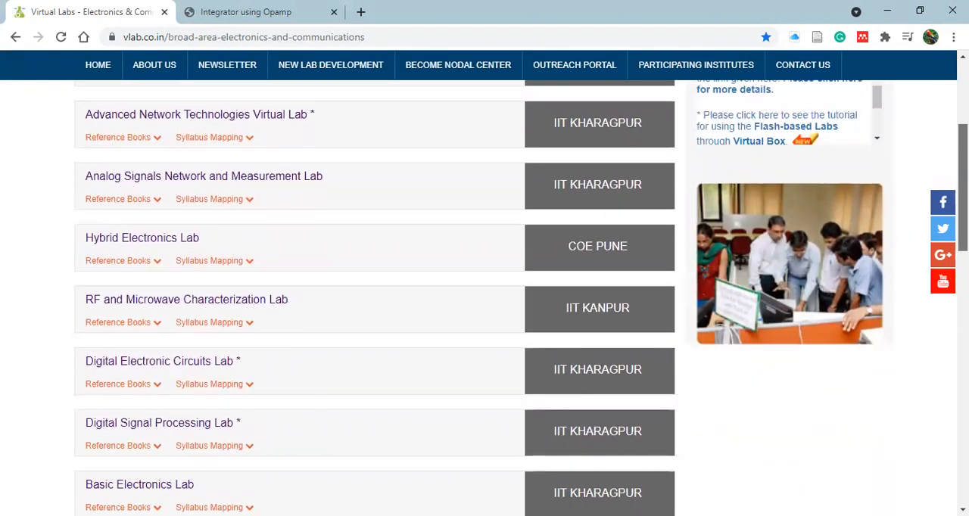
scroll("down", 3)
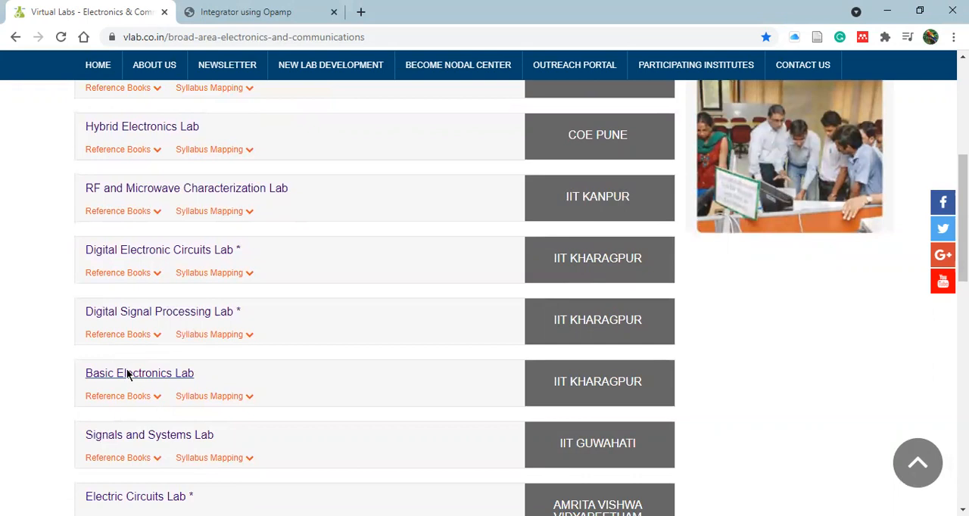
left_click(140, 372)
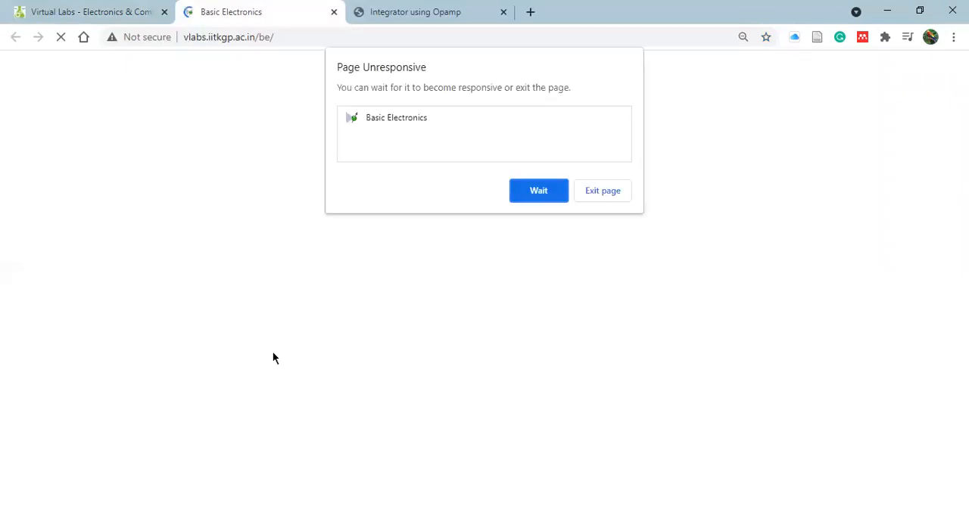
Wait for the lab page to load and view its list of seventeen experiments.
left_click(539, 191)
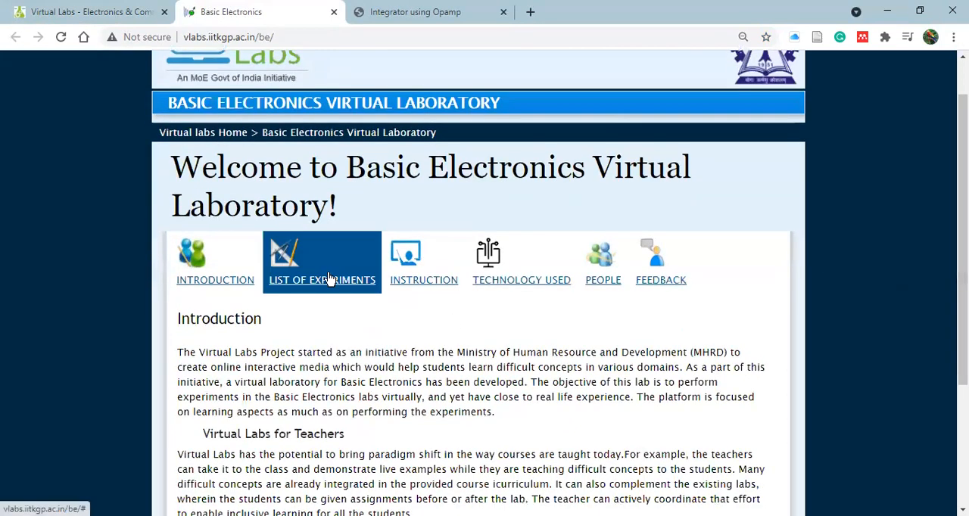
left_click(321, 269)
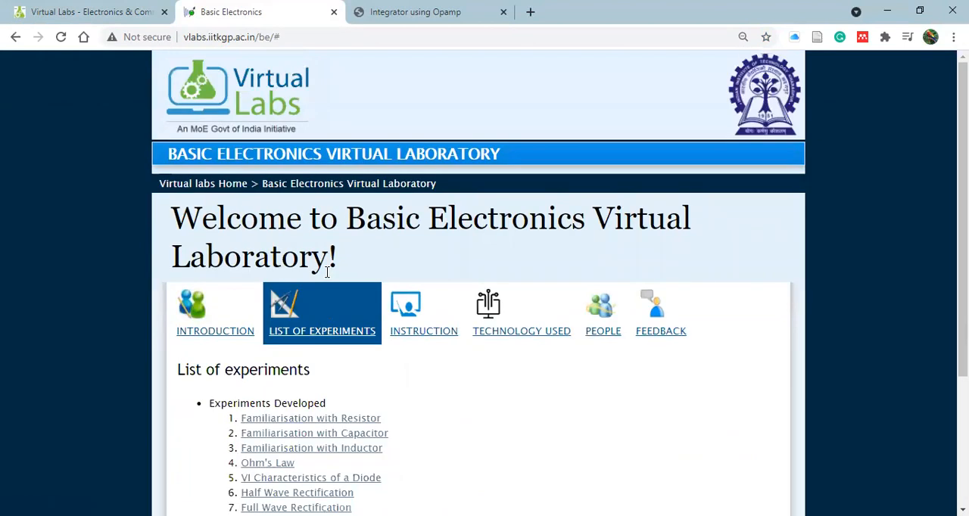
scroll("down", 3)
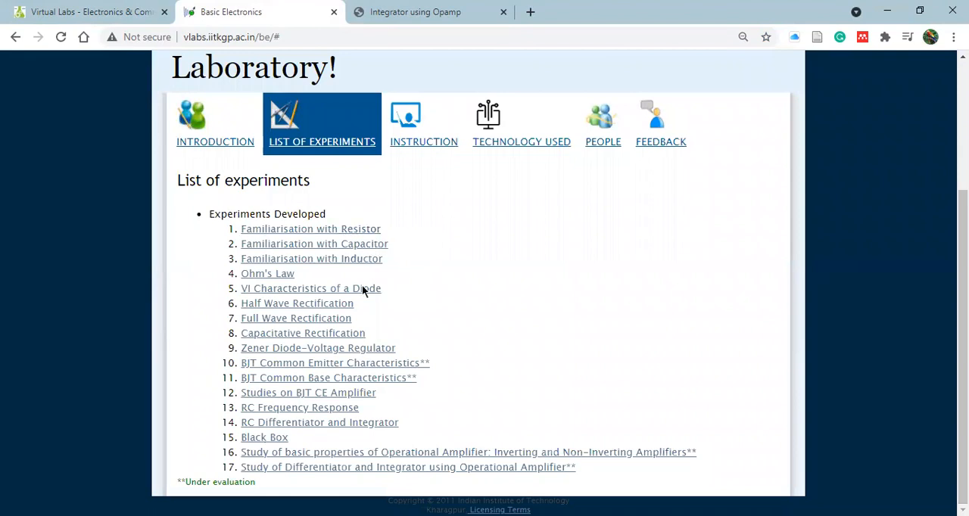
mouse_move(321, 455)
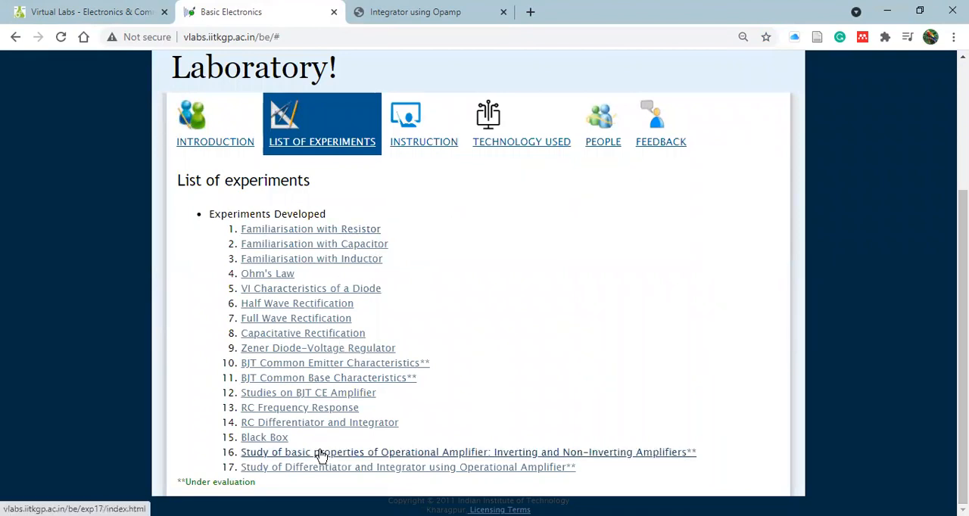
mouse_move(340, 466)
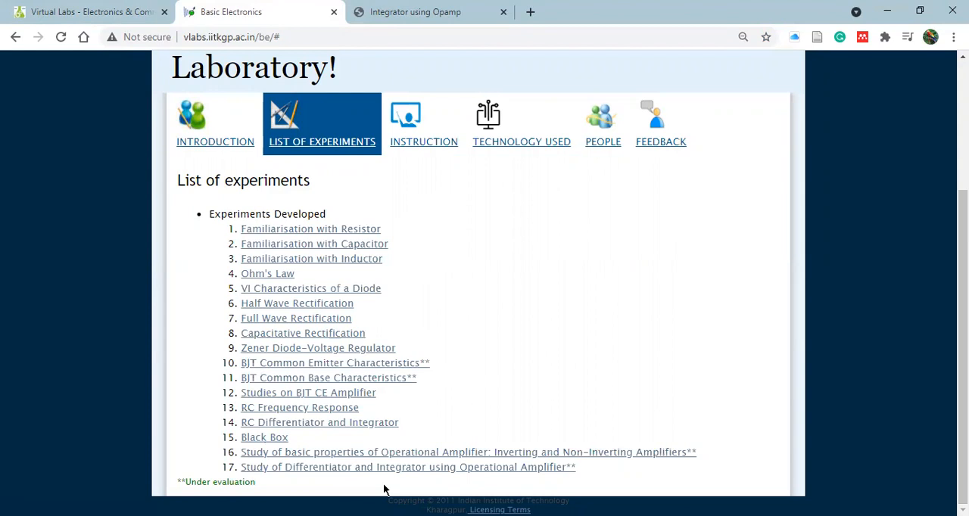
mouse_move(472, 479)
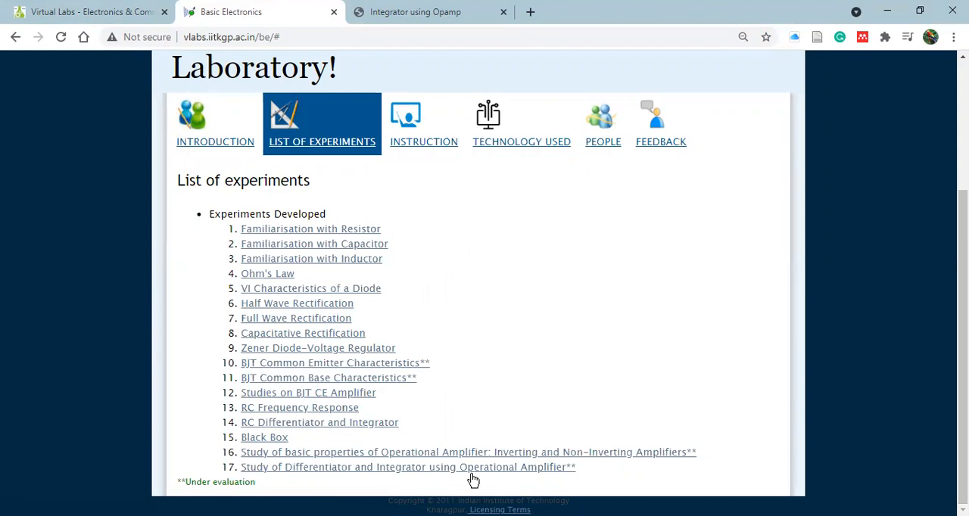
Enter experiment 17 on op-amp differentiator and integrator and read its Theory section.
left_click(408, 467)
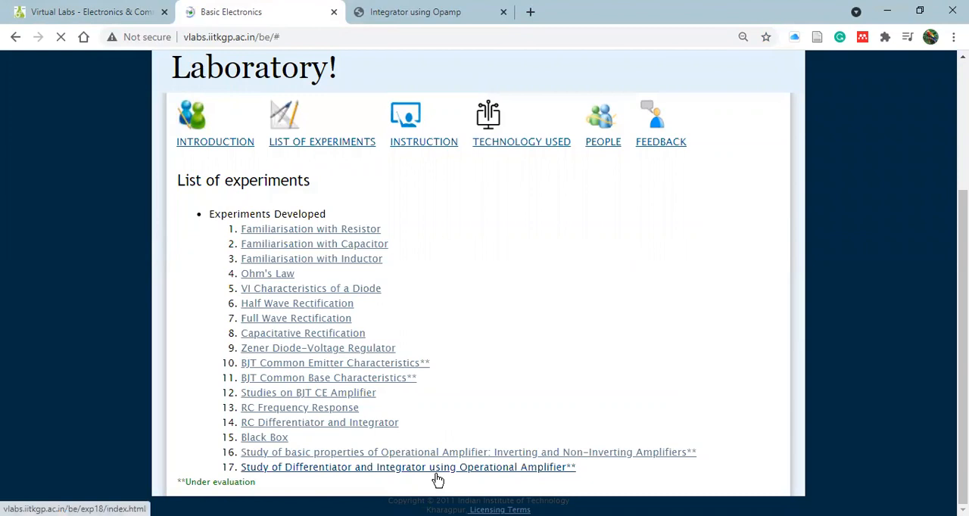
left_click(407, 466)
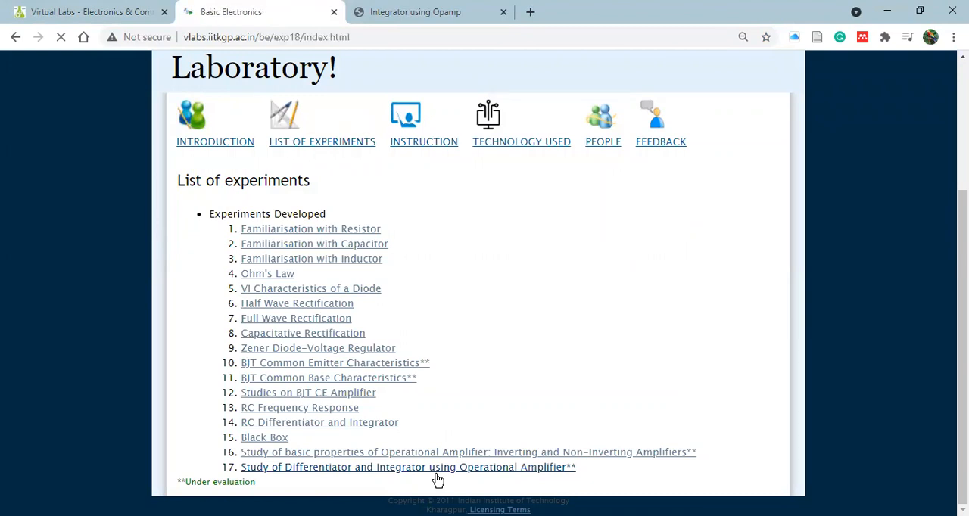
left_click(408, 467)
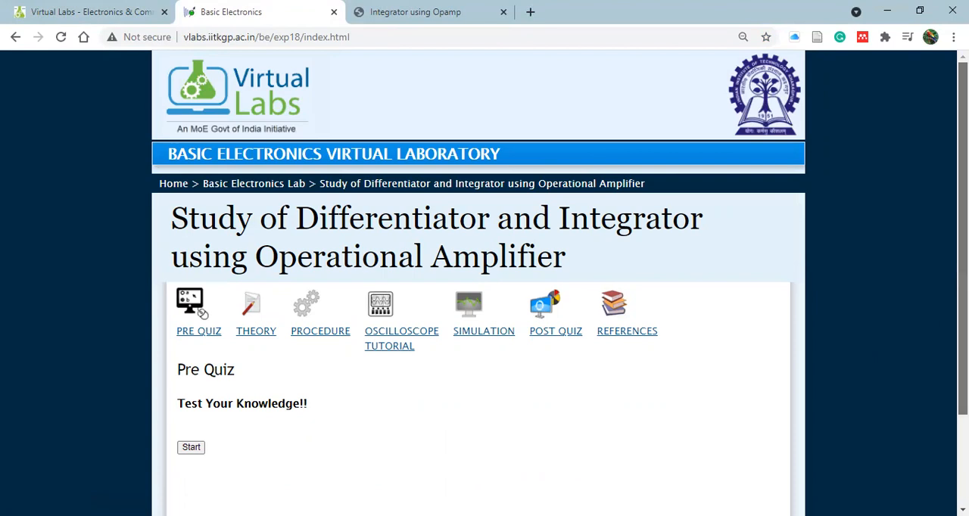
scroll("down", 3)
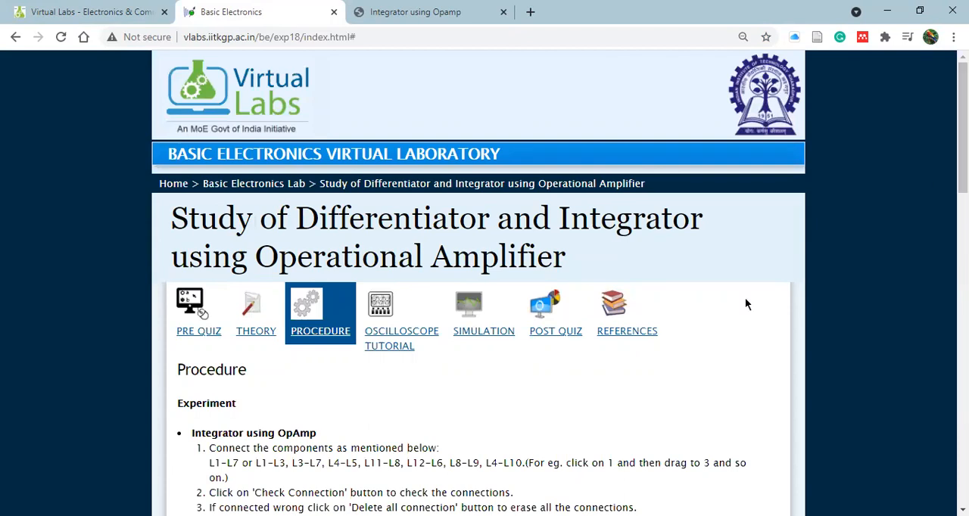
left_click(255, 315)
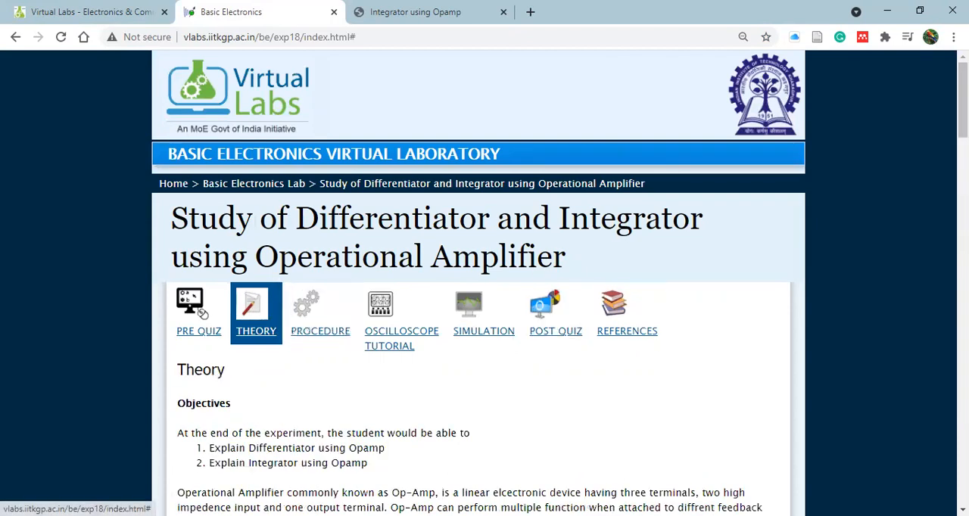
scroll("down", 3)
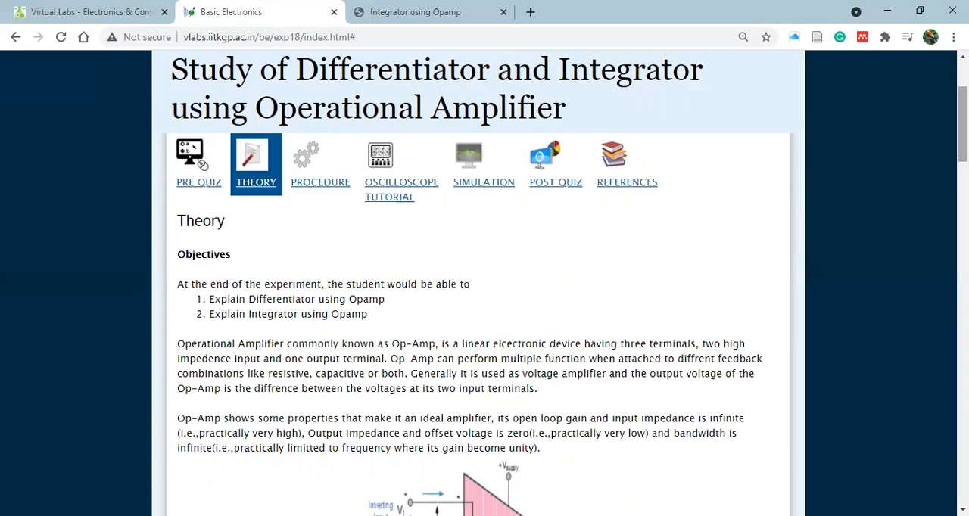
mouse_move(548, 245)
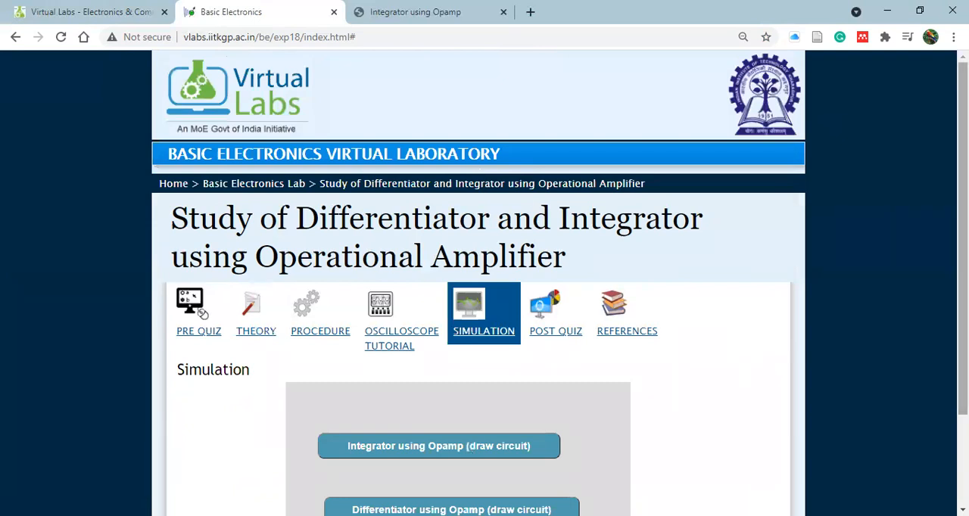
Launch the 'Differentiator using Opamp (draw circuit)' simulation in a new tab.
scroll("down", 3)
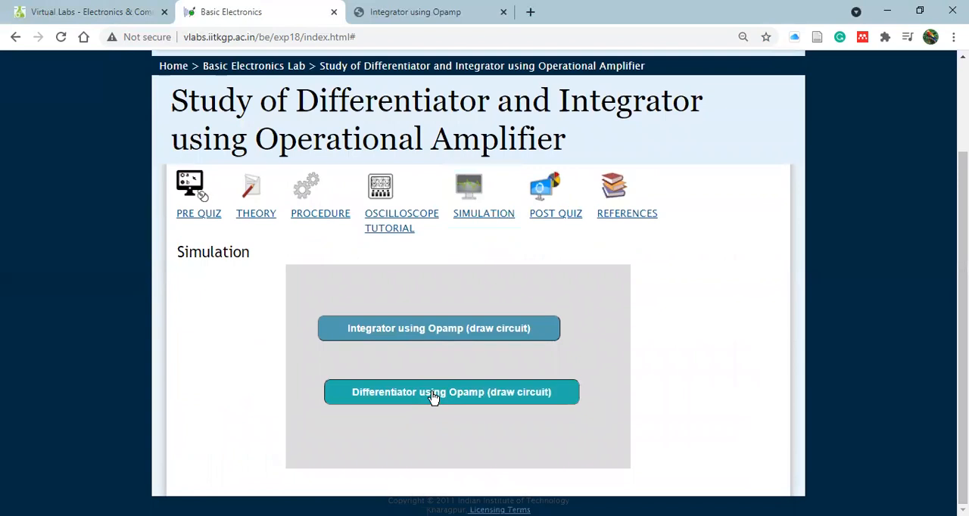
left_click(451, 393)
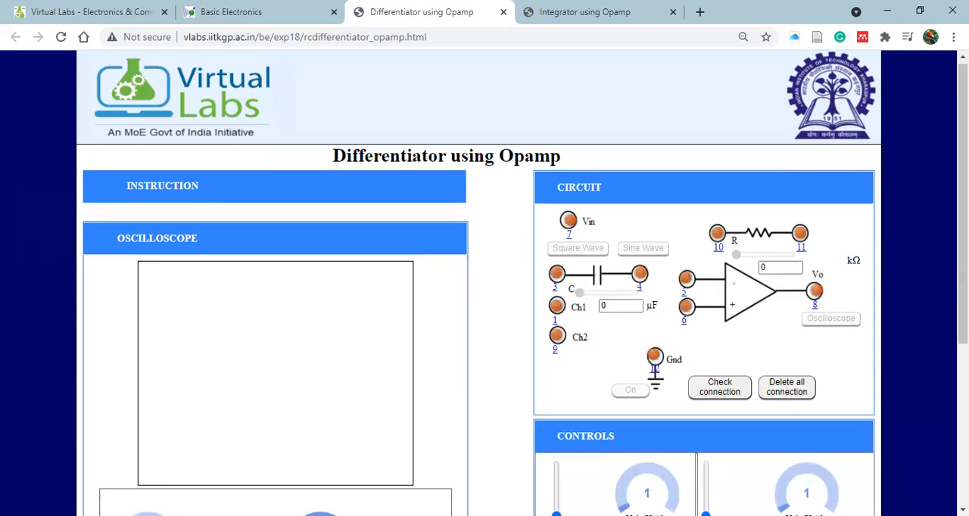
scroll("down", 3)
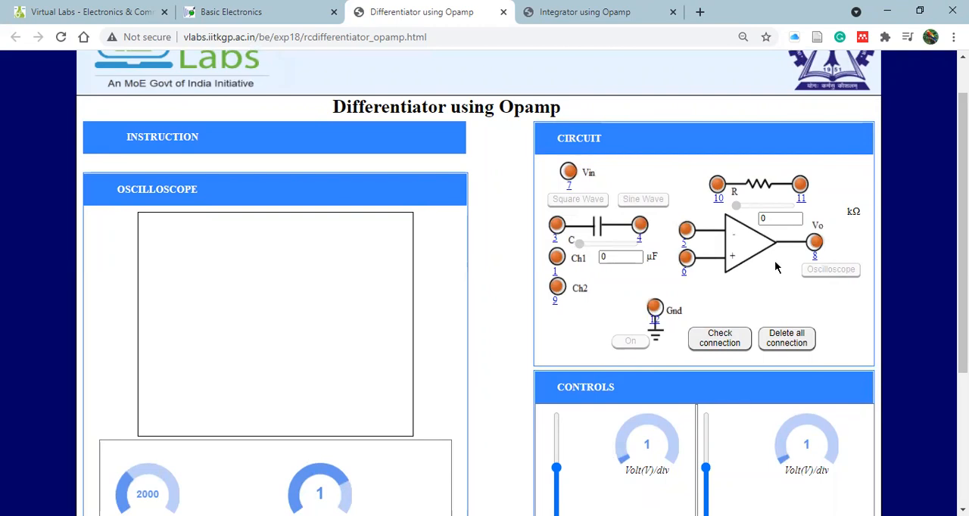
mouse_move(224, 287)
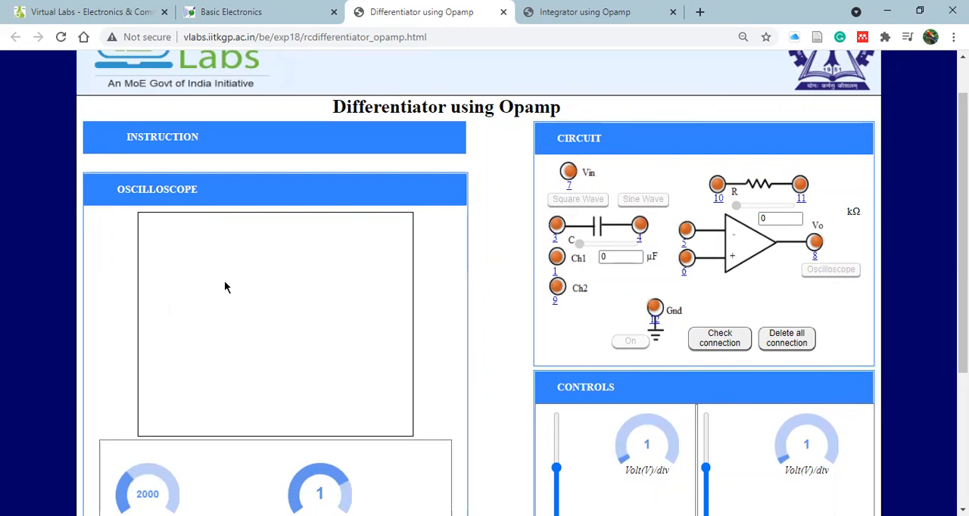
left_click(162, 136)
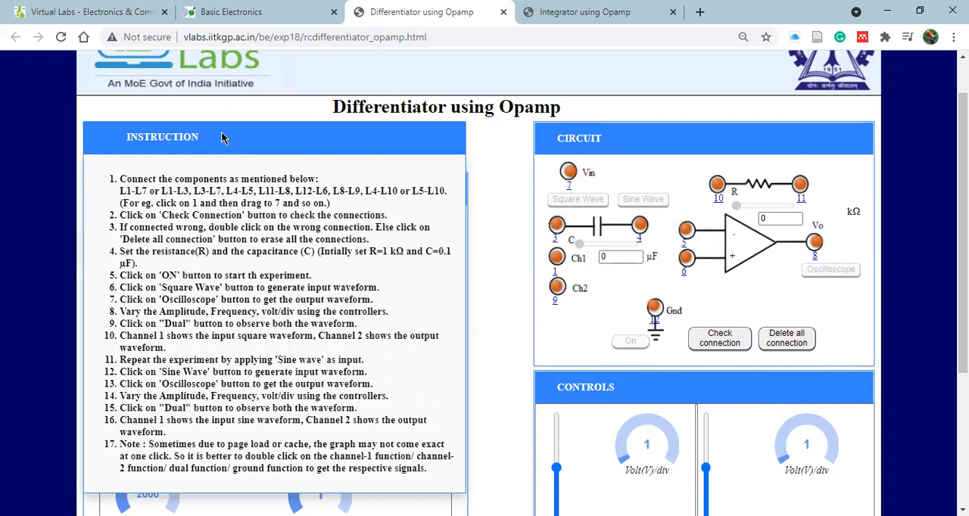
left_click(829, 270)
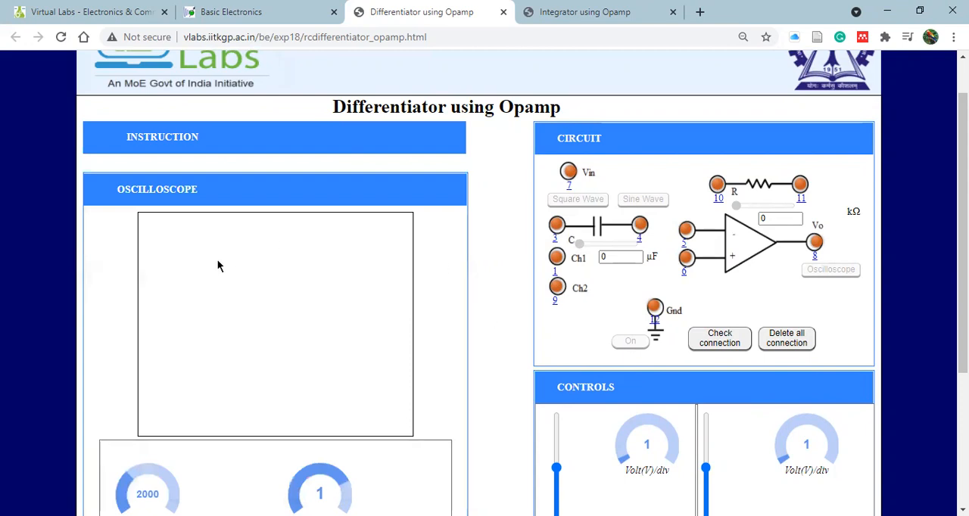
mouse_move(330, 381)
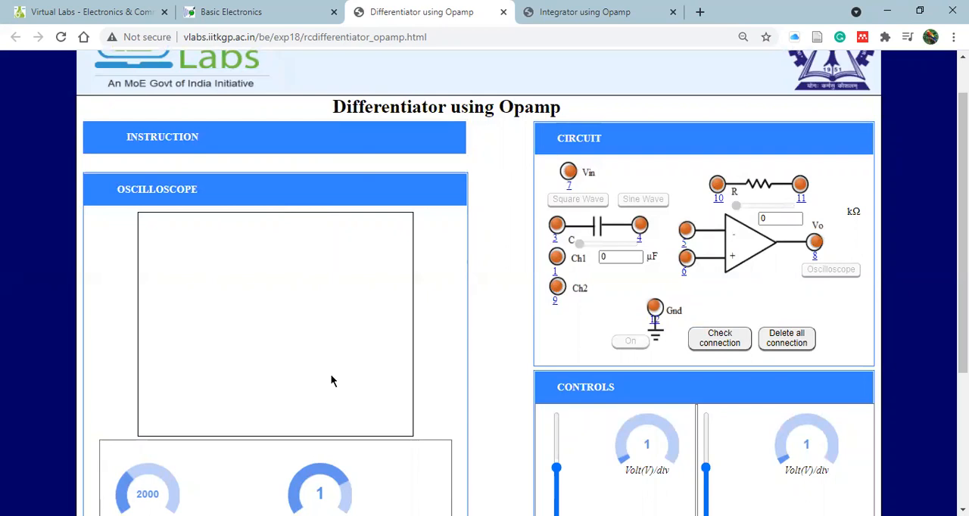
scroll("down", 3)
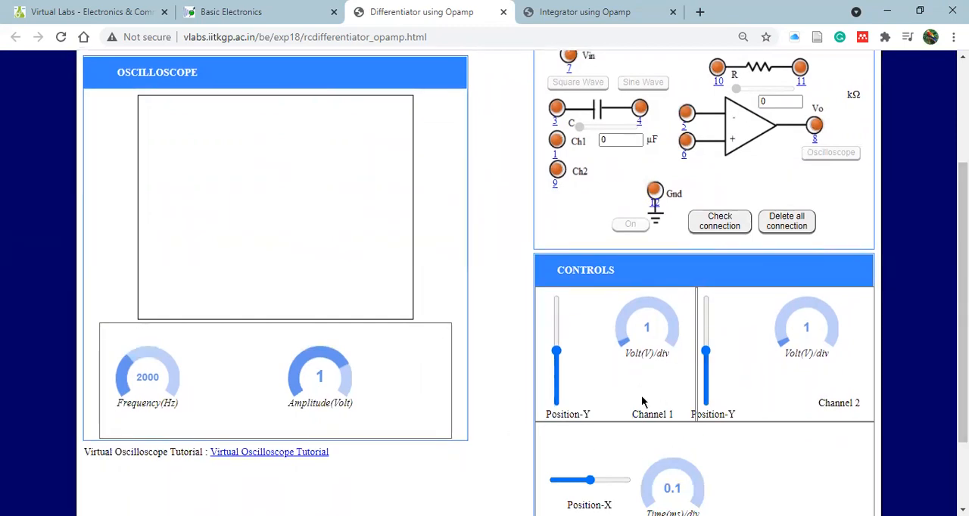
mouse_move(633, 406)
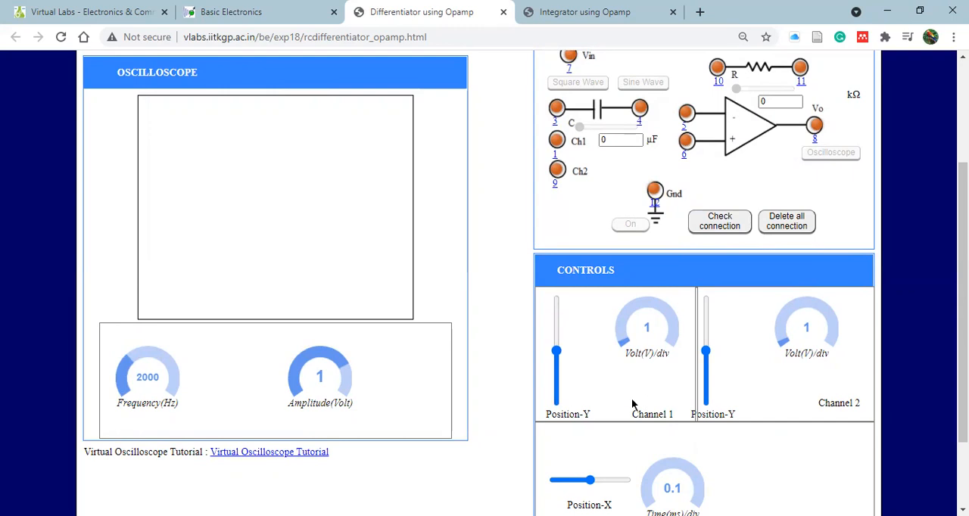
mouse_move(757, 421)
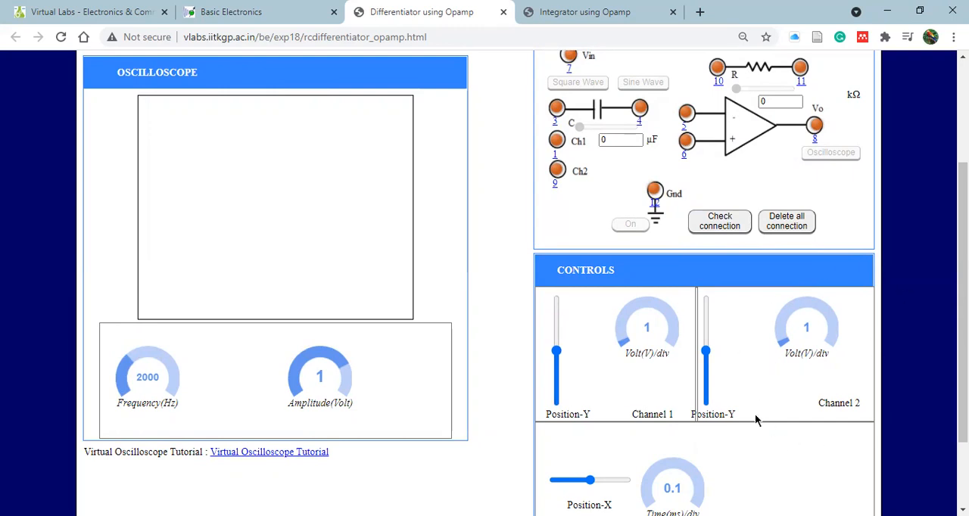
mouse_move(603, 403)
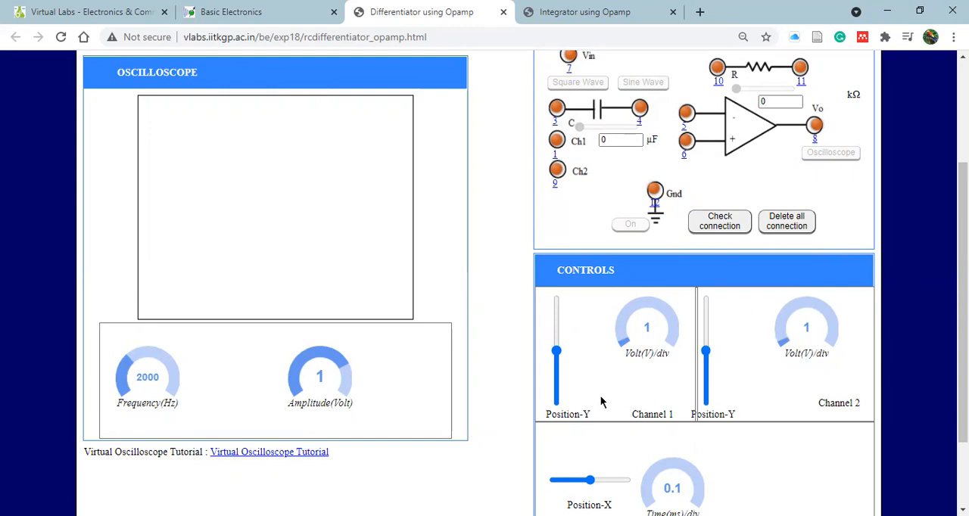
mouse_move(804, 382)
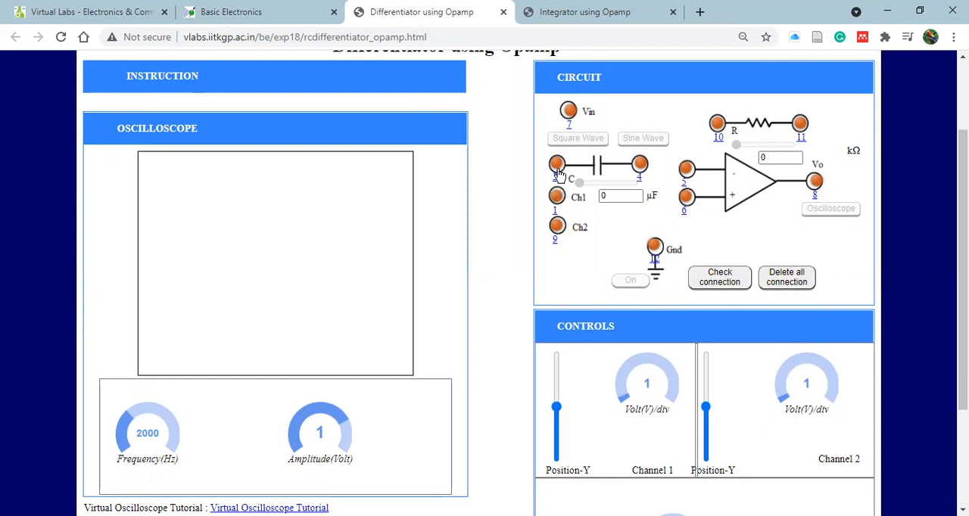
Wire input through the capacitor to the inverting input, channel 1 at input and op-amp output to channel 2.
left_click(557, 195)
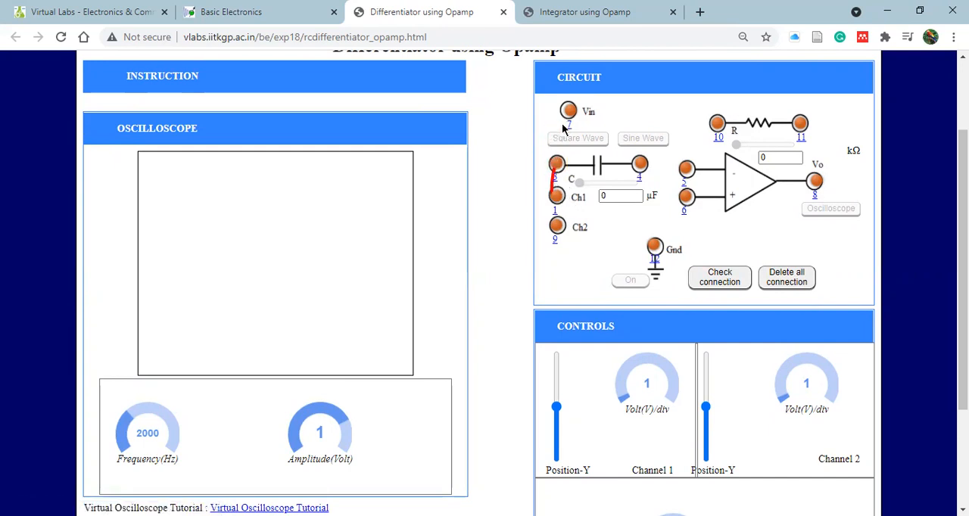
left_click(570, 110)
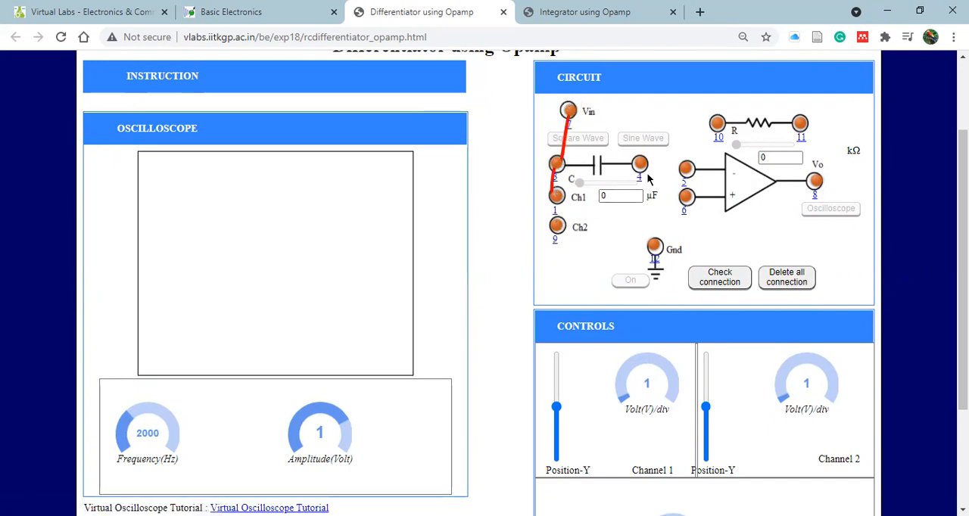
left_click_drag(639, 163, 684, 168)
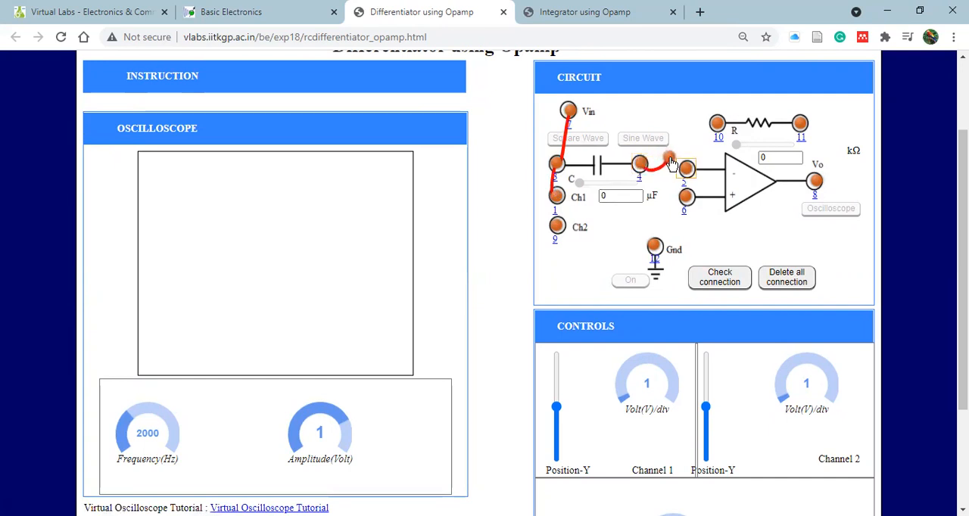
left_click_drag(639, 164, 685, 170)
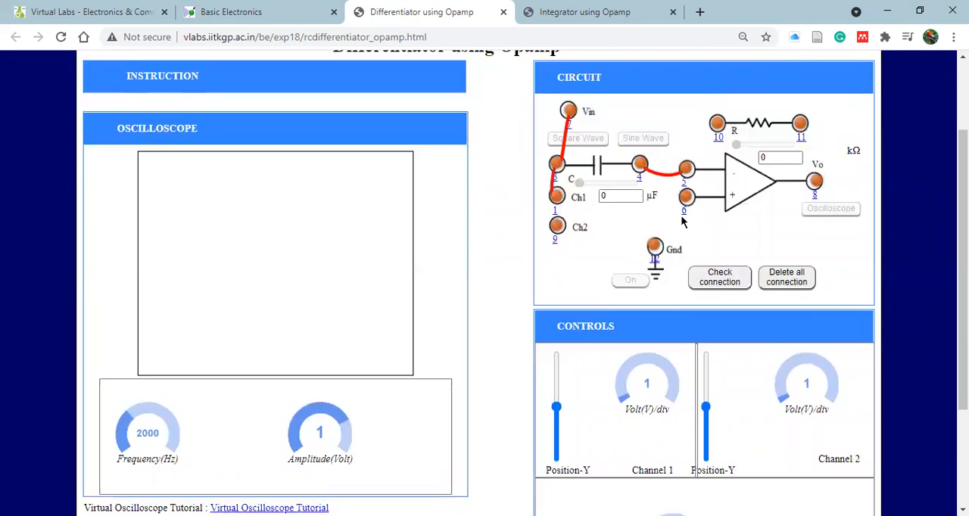
mouse_move(593, 278)
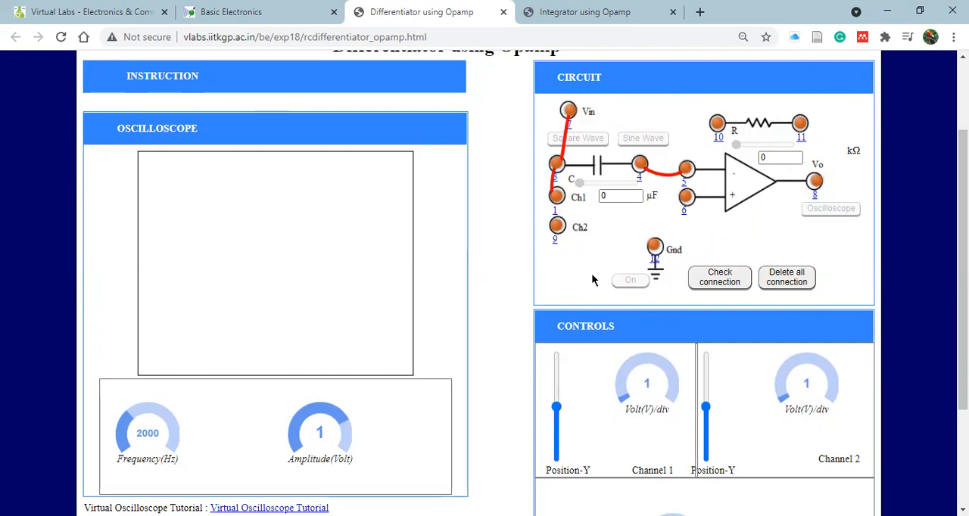
mouse_move(761, 155)
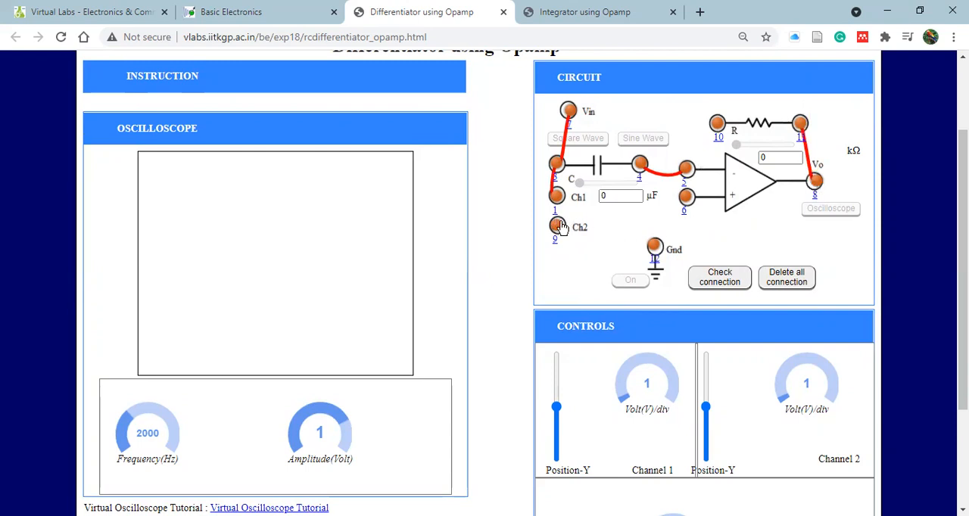
left_click_drag(557, 227, 814, 182)
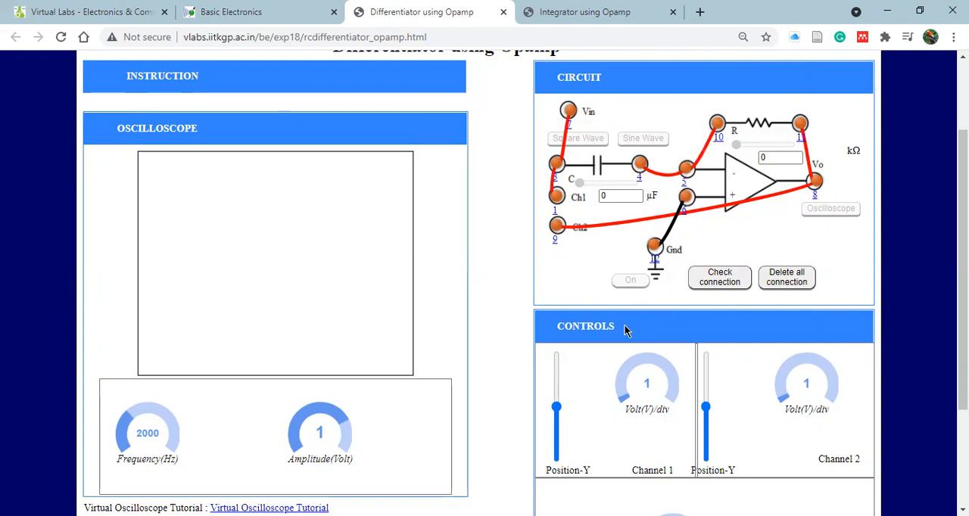
mouse_move(724, 330)
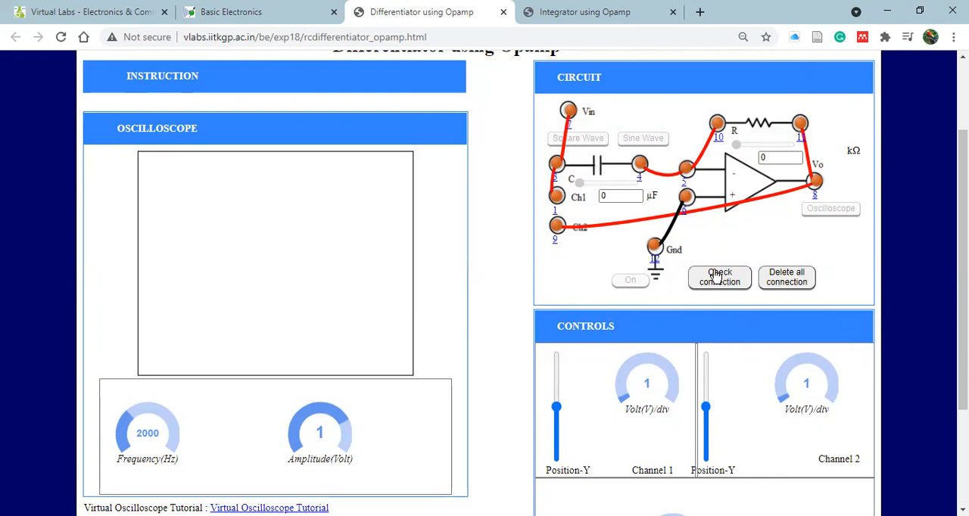
Check the connection and acknowledge the RIGHT CONNECTION alert.
left_click(718, 277)
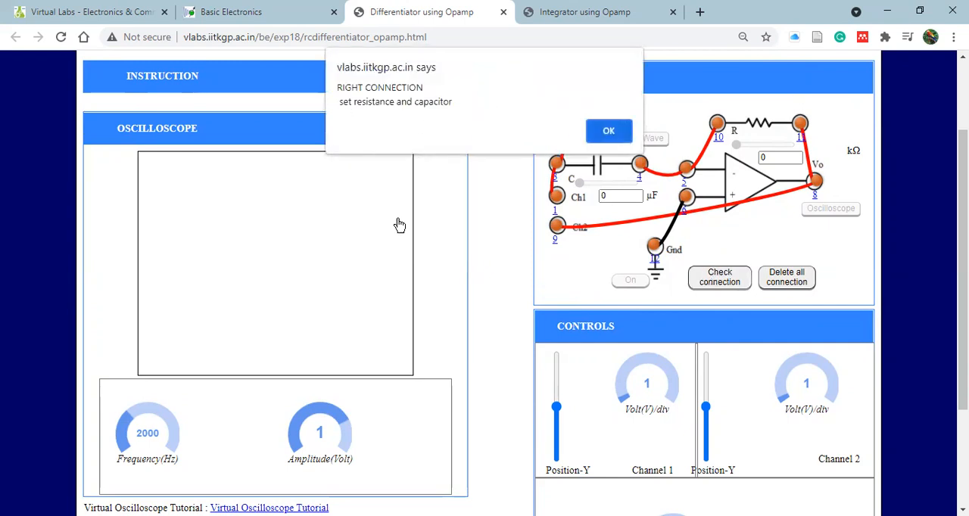
mouse_move(363, 130)
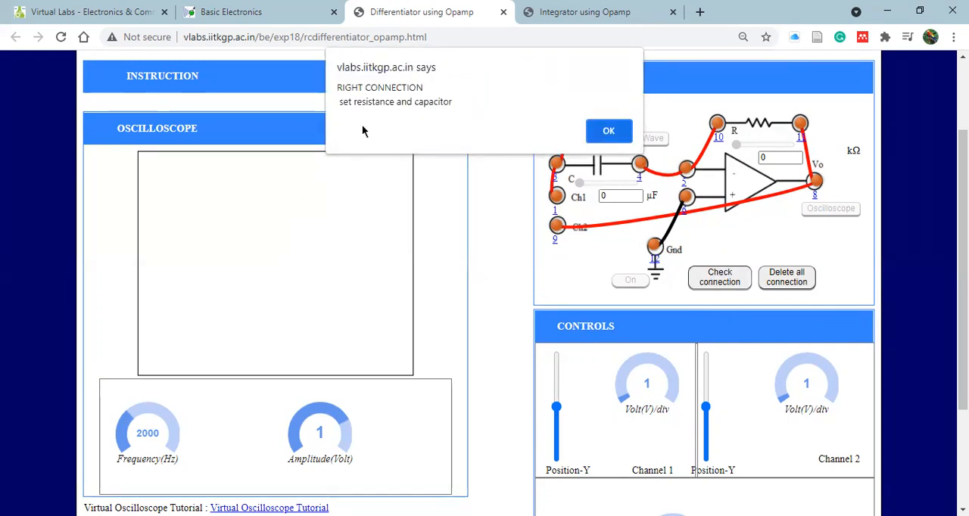
left_click(609, 131)
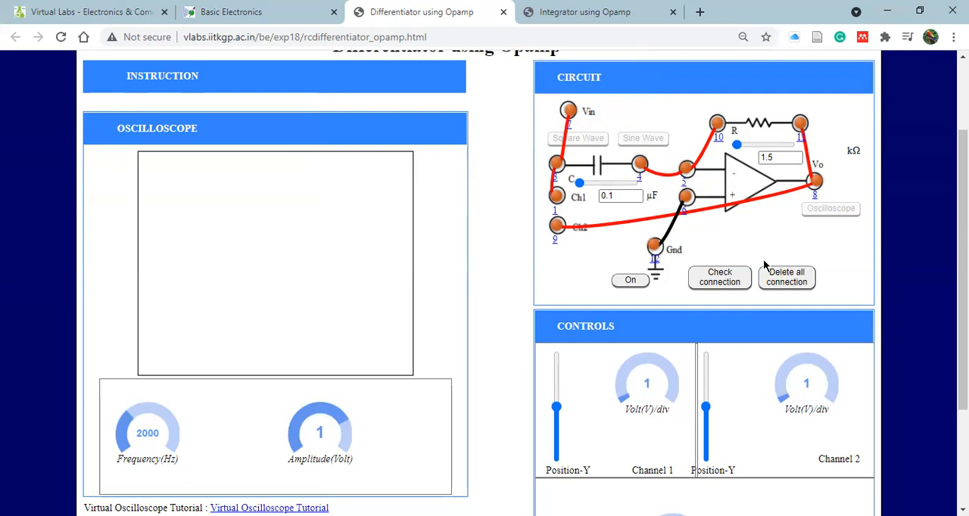
mouse_move(633, 272)
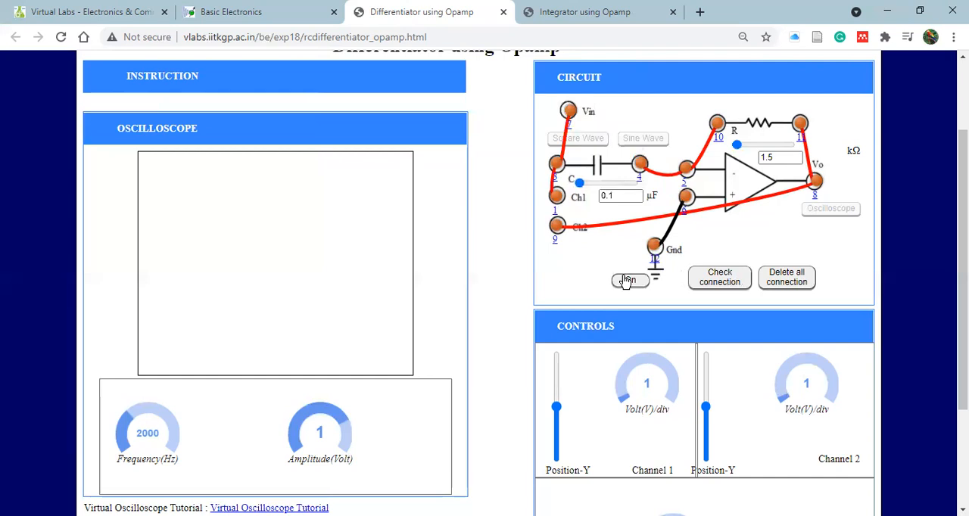
Switch the differentiator circuit on to start the experiment.
left_click(630, 280)
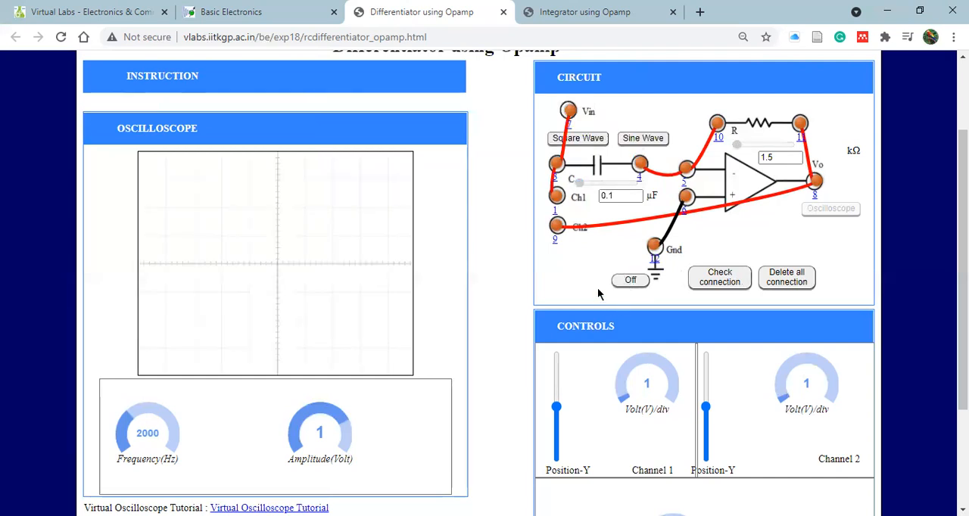
mouse_move(401, 297)
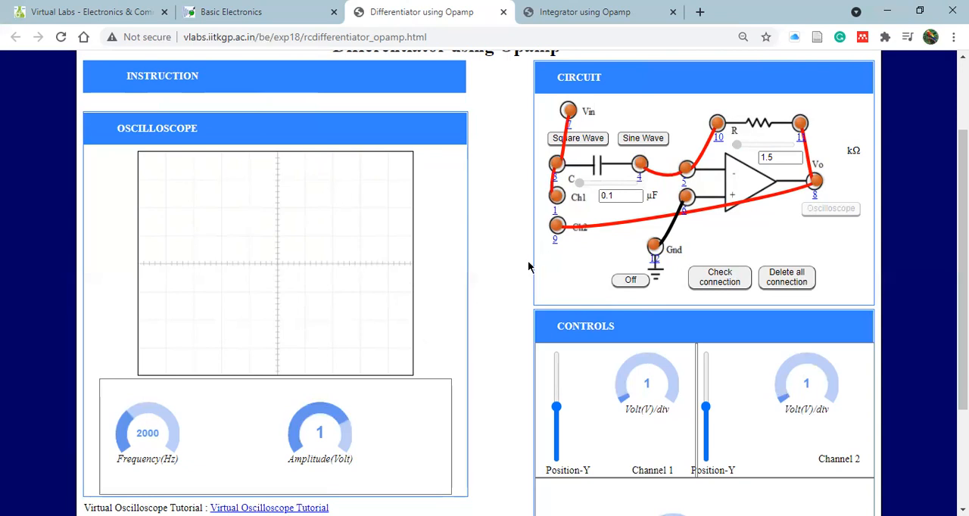
mouse_move(626, 119)
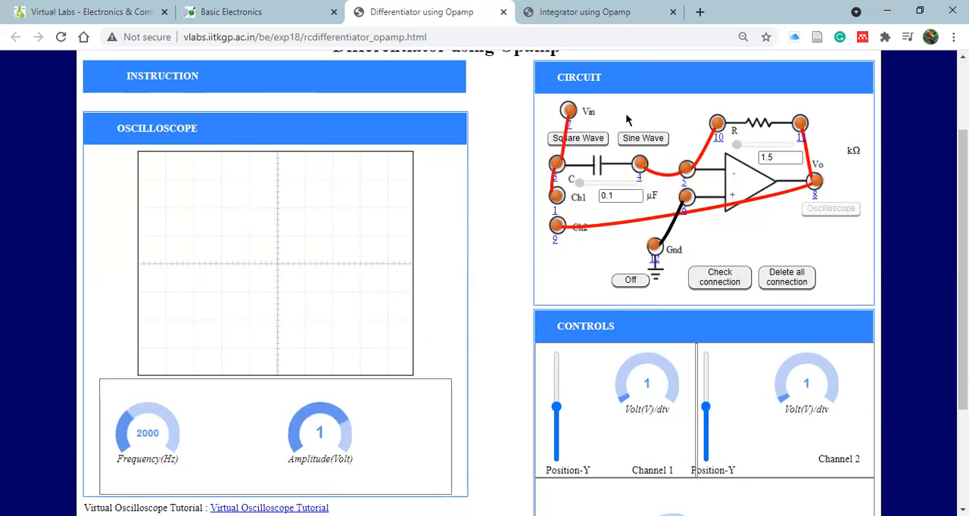
mouse_move(599, 113)
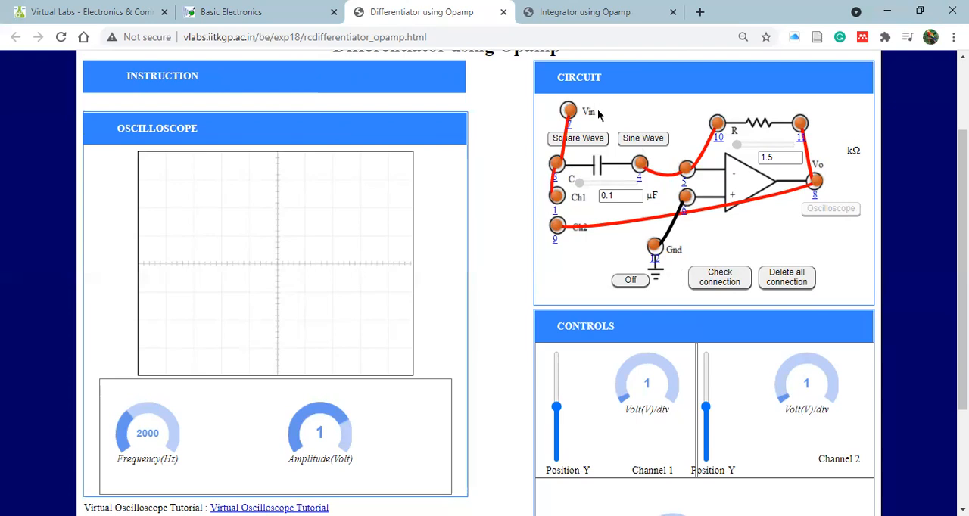
mouse_move(590, 144)
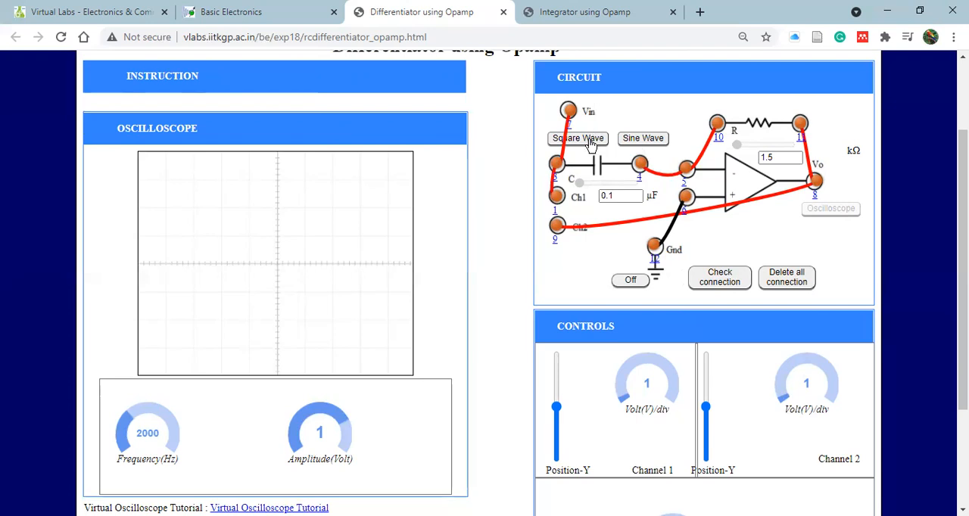
Apply a square-wave input and show input, output, then both traces in Dual mode.
left_click(829, 209)
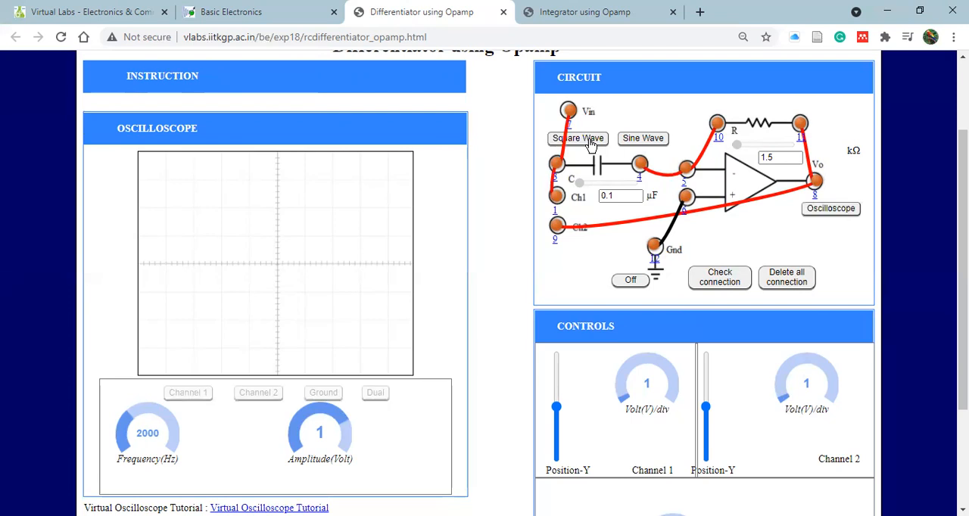
left_click(577, 137)
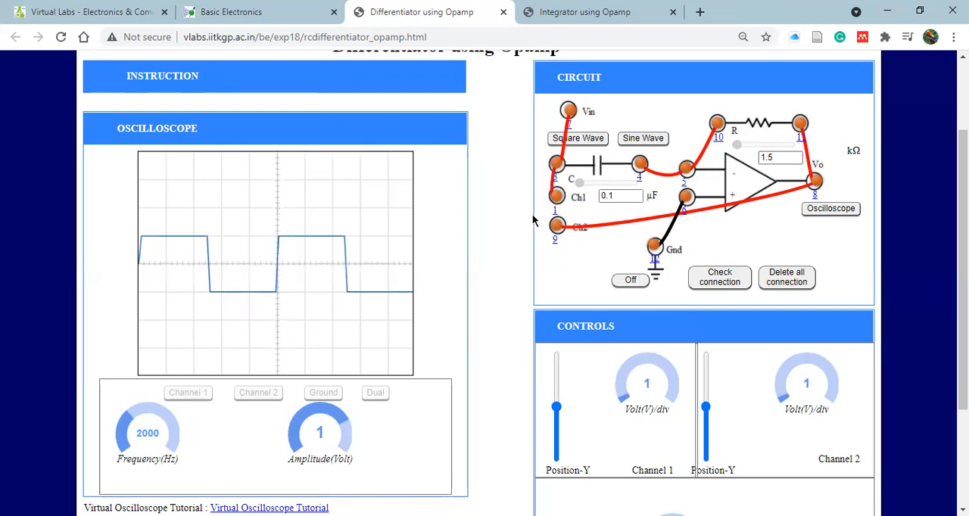
mouse_move(159, 263)
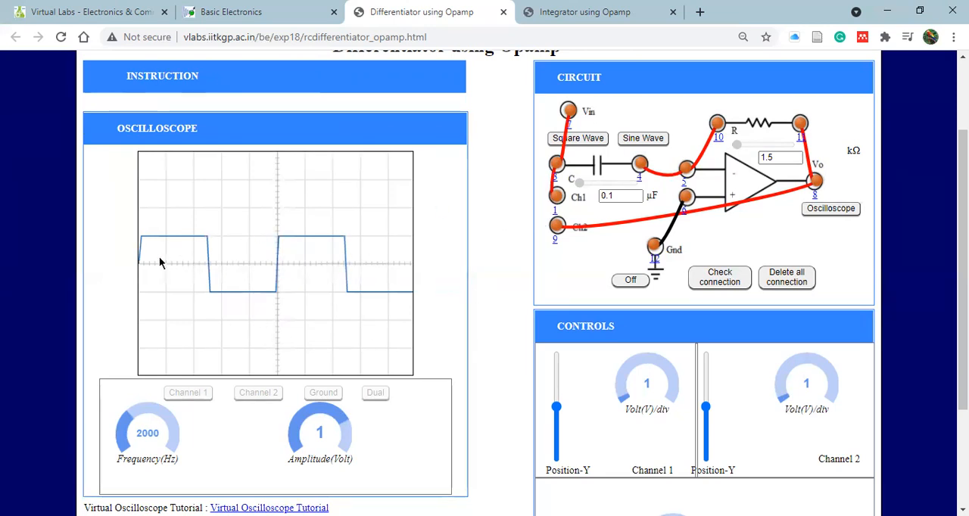
mouse_move(875, 218)
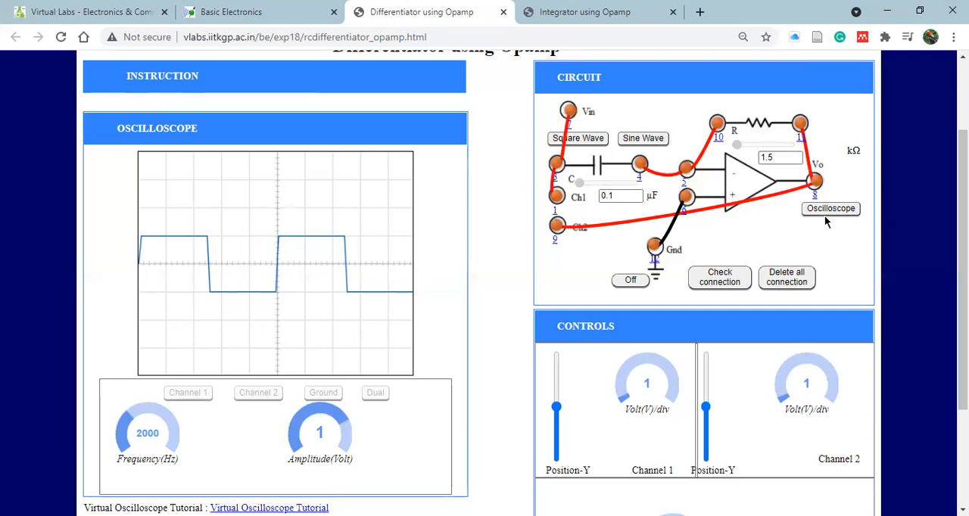
mouse_move(830, 220)
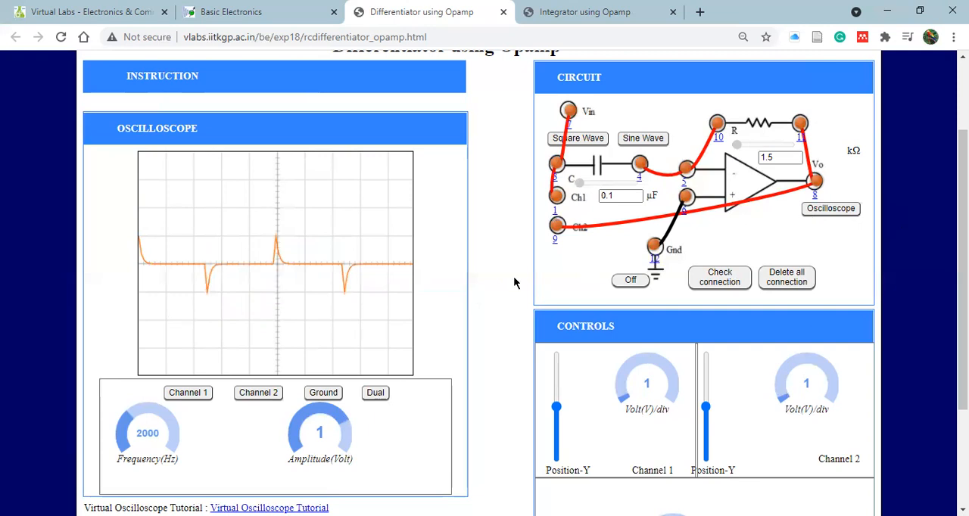
mouse_move(397, 321)
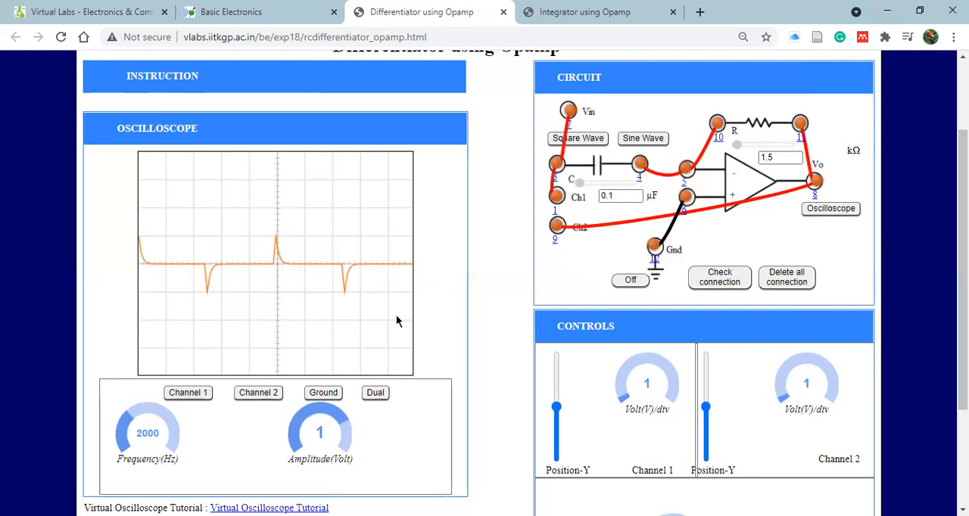
mouse_move(342, 297)
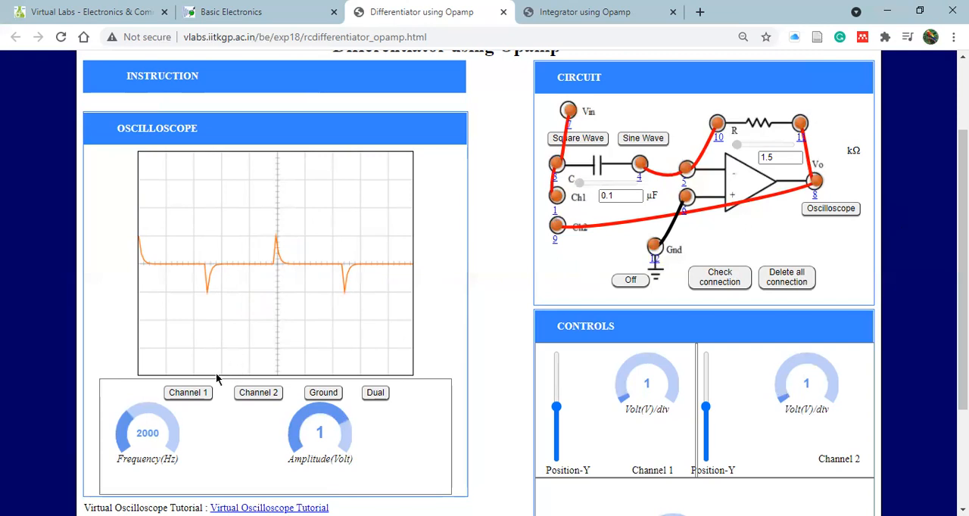
left_click(188, 393)
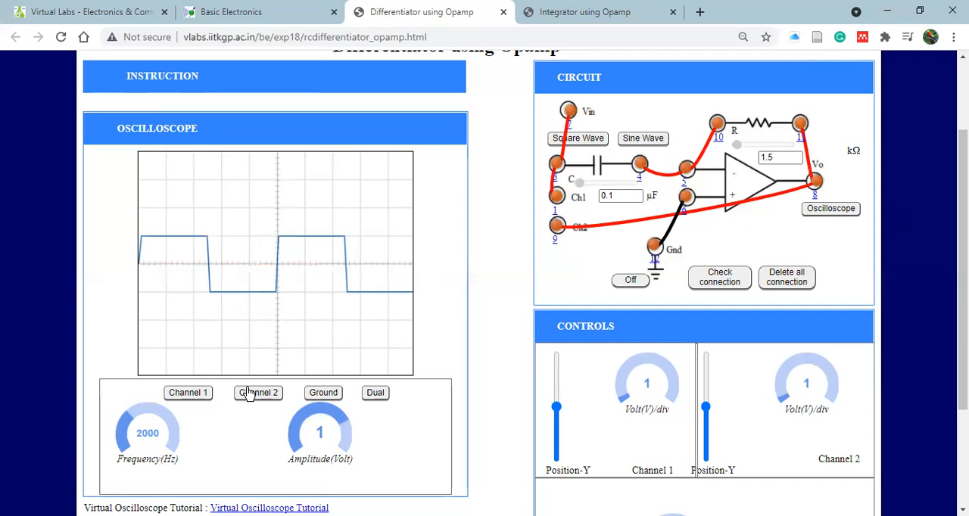
left_click(258, 392)
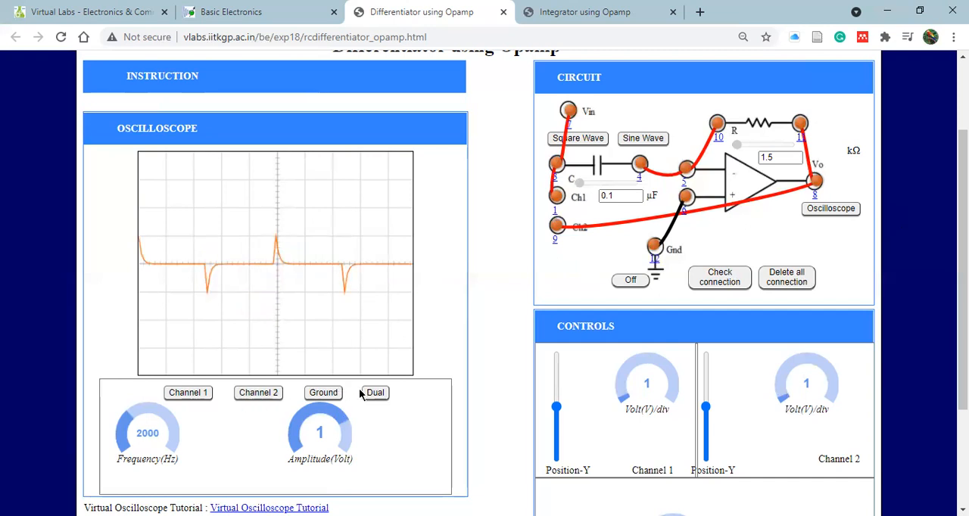
left_click(372, 392)
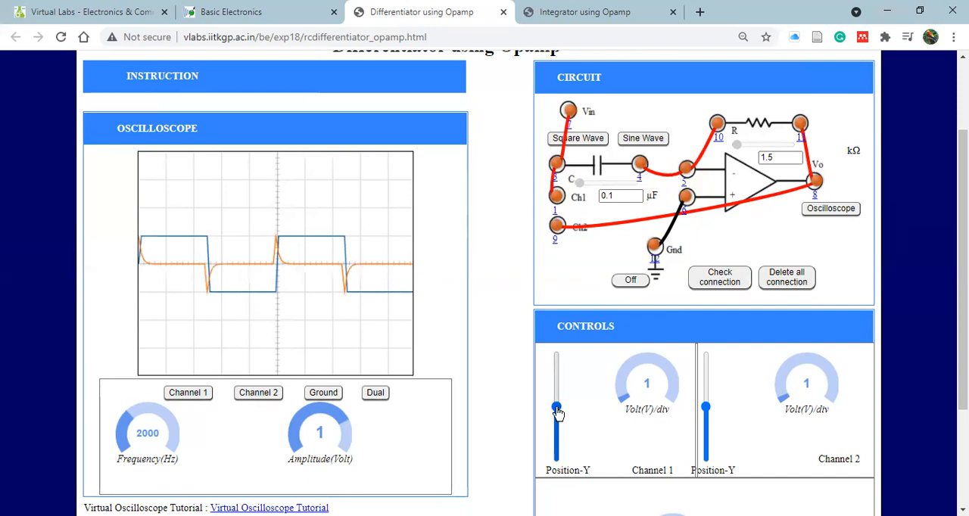
Adjust the Channel 1 and Channel 2 Position-Y sliders so the input sits above the output spikes.
left_click_drag(557, 411, 557, 381)
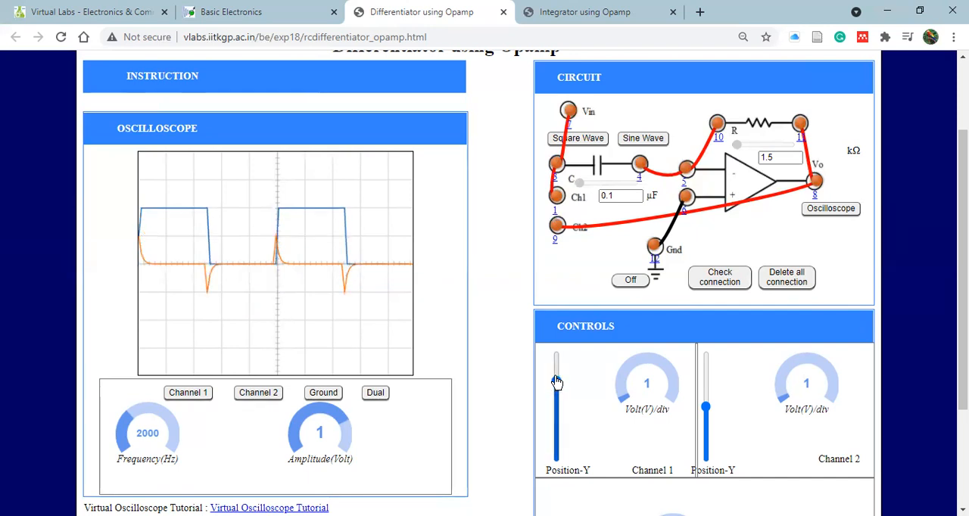
left_click_drag(557, 381, 557, 363)
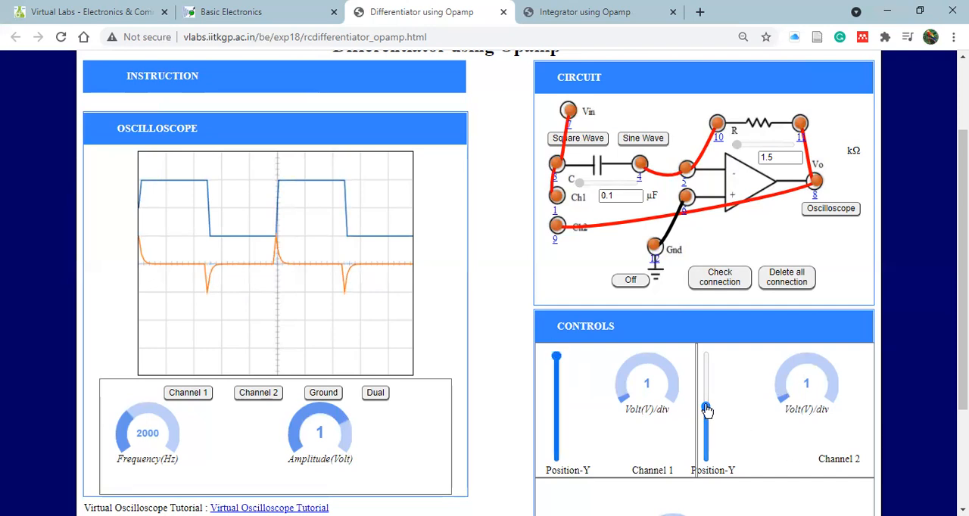
left_click_drag(705, 408, 705, 455)
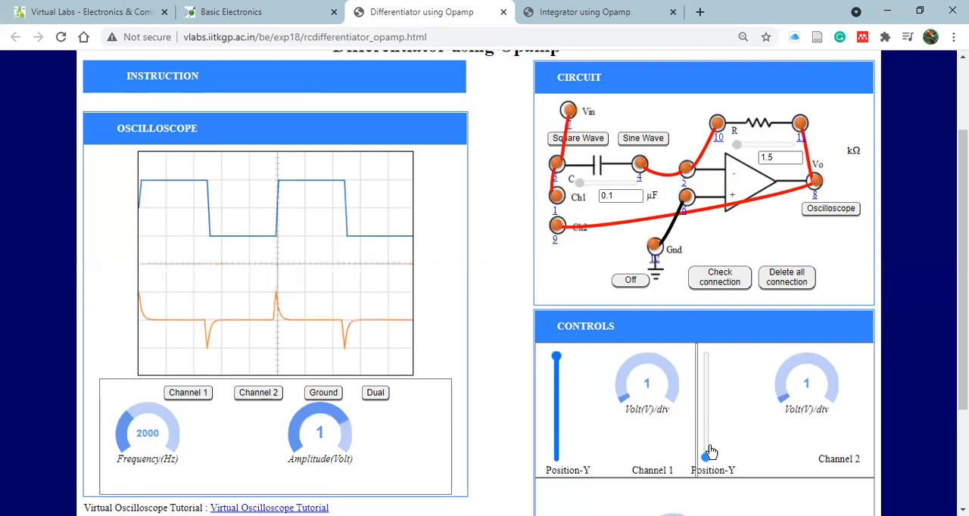
left_click_drag(707, 457, 707, 415)
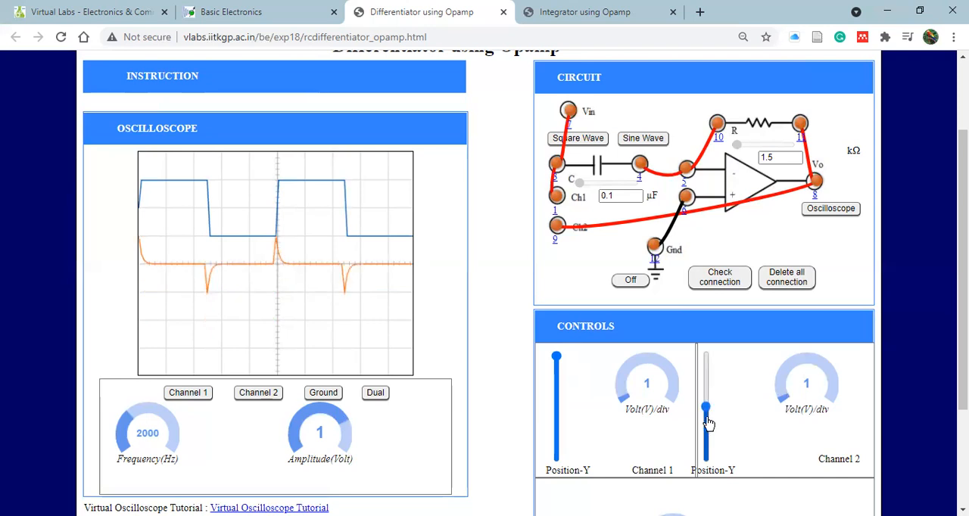
left_click_drag(706, 418, 706, 409)
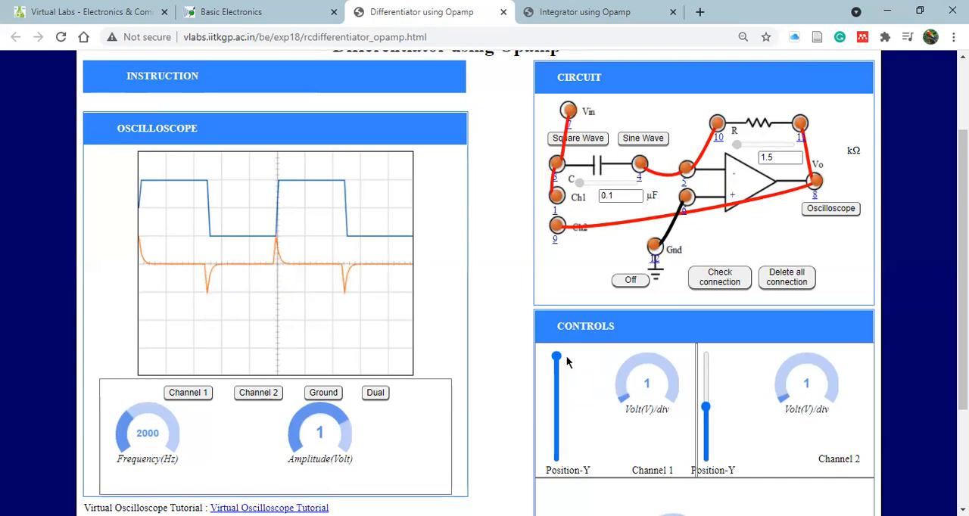
left_click_drag(557, 359, 557, 381)
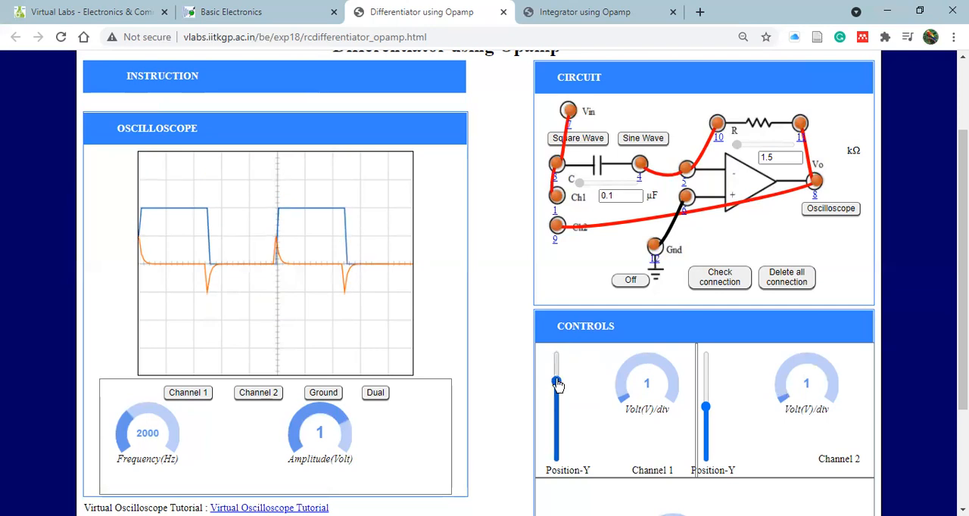
Fine-tune the Position-X slider to centre the traces horizontally.
scroll("down", 3)
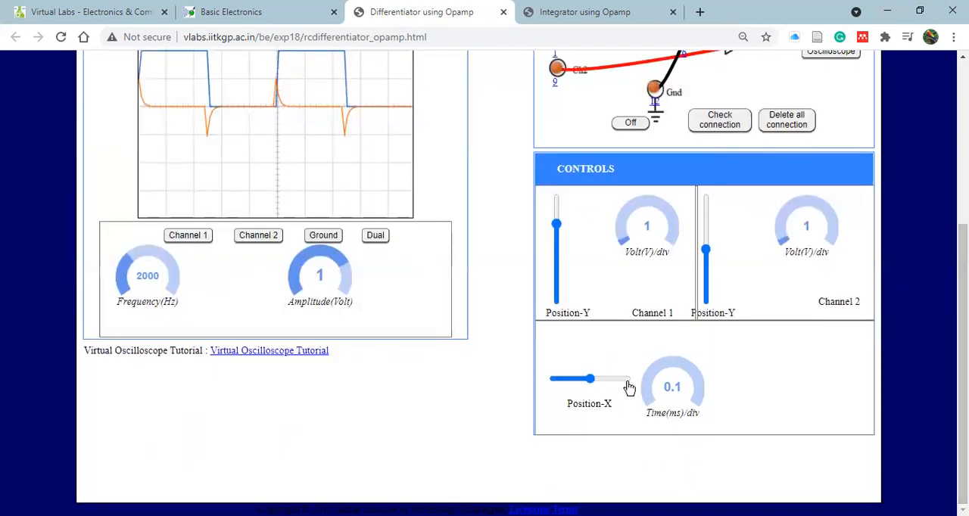
left_click_drag(572, 378, 598, 378)
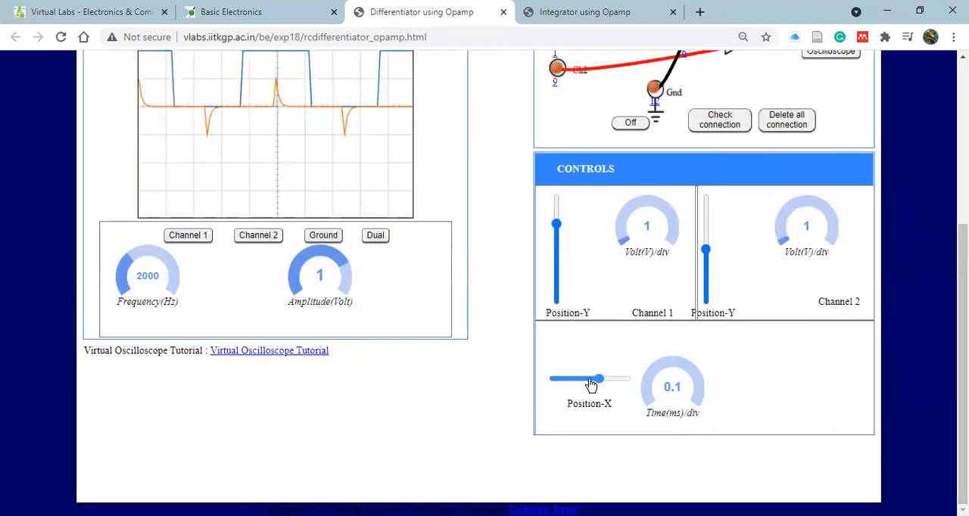
left_click_drag(600, 378, 572, 378)
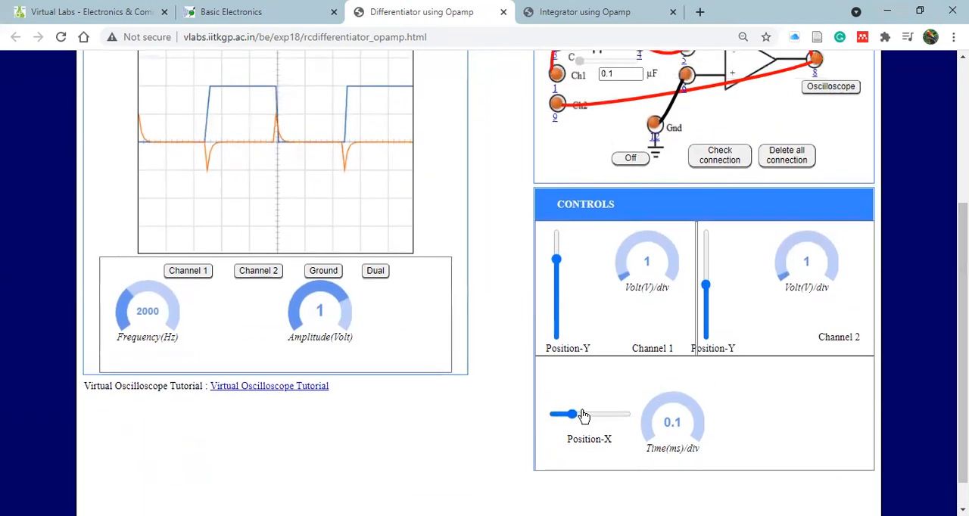
left_click_drag(572, 415, 571, 415)
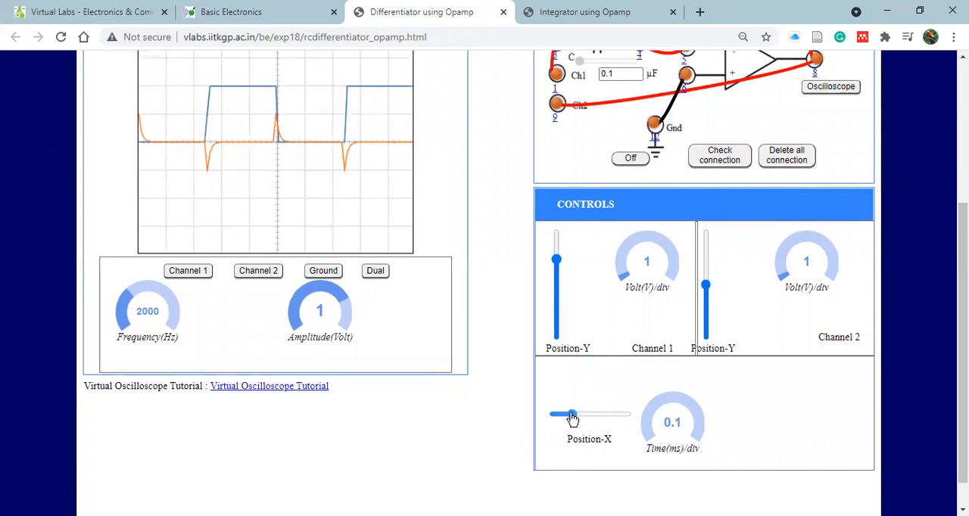
left_click_drag(572, 415, 582, 415)
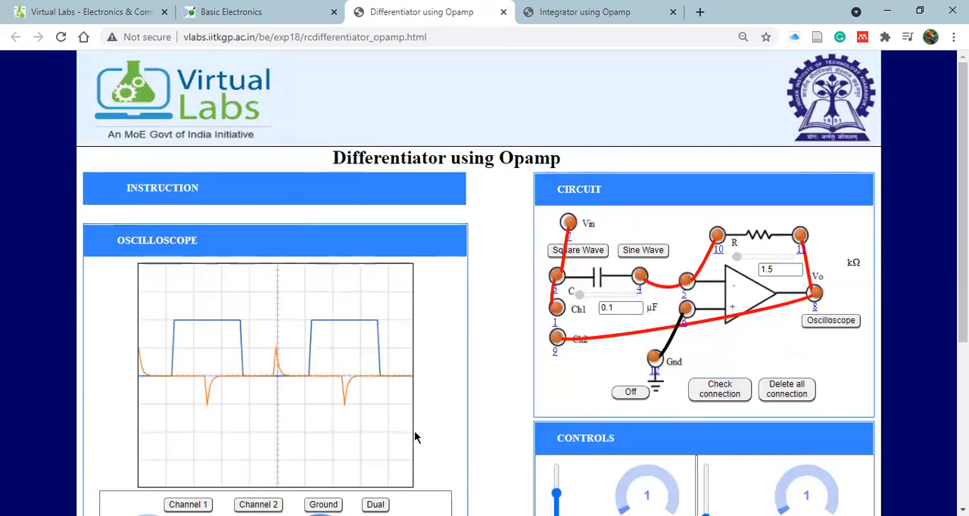
Switch the input to a sine wave and view the sinusoidal output on the oscilloscope.
scroll("down", 3)
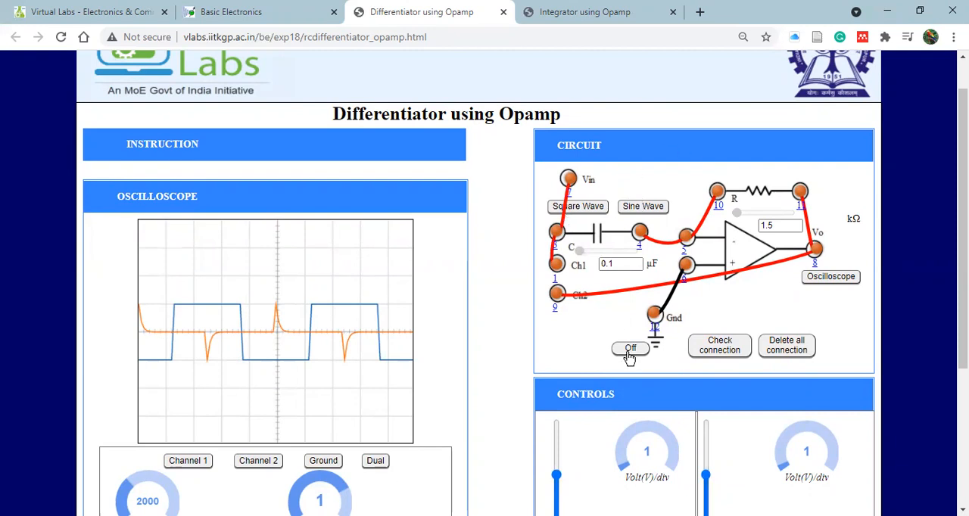
left_click(619, 264)
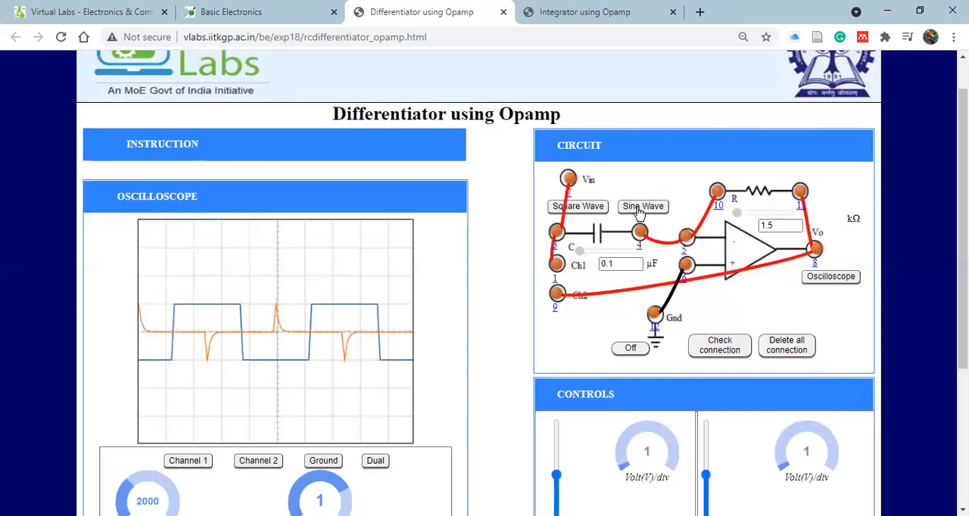
left_click(642, 206)
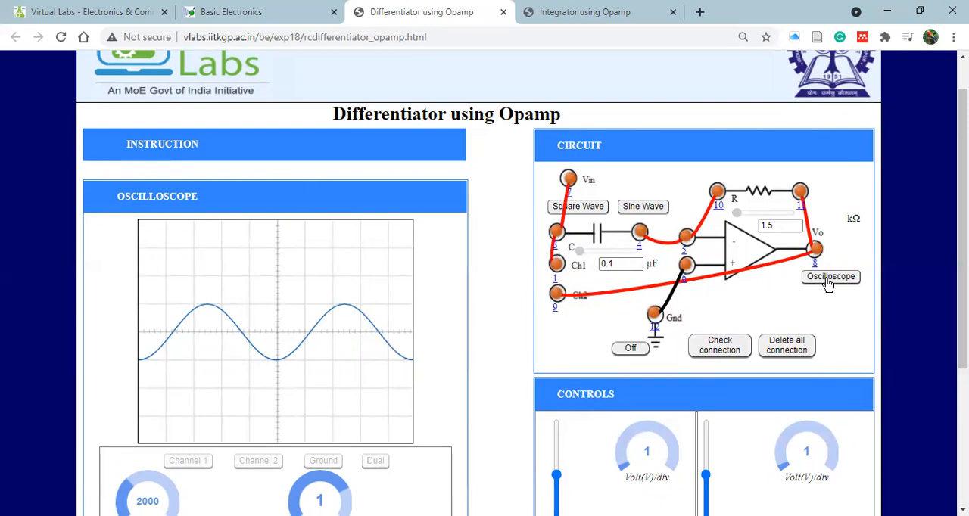
left_click(830, 276)
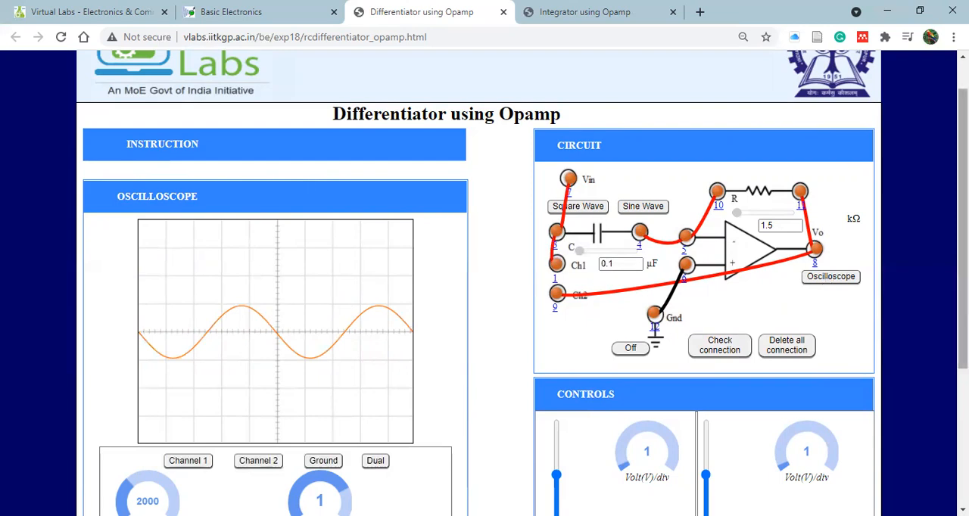
Enable Dual mode to show the sine input and phase-shifted output together.
scroll("down", 3)
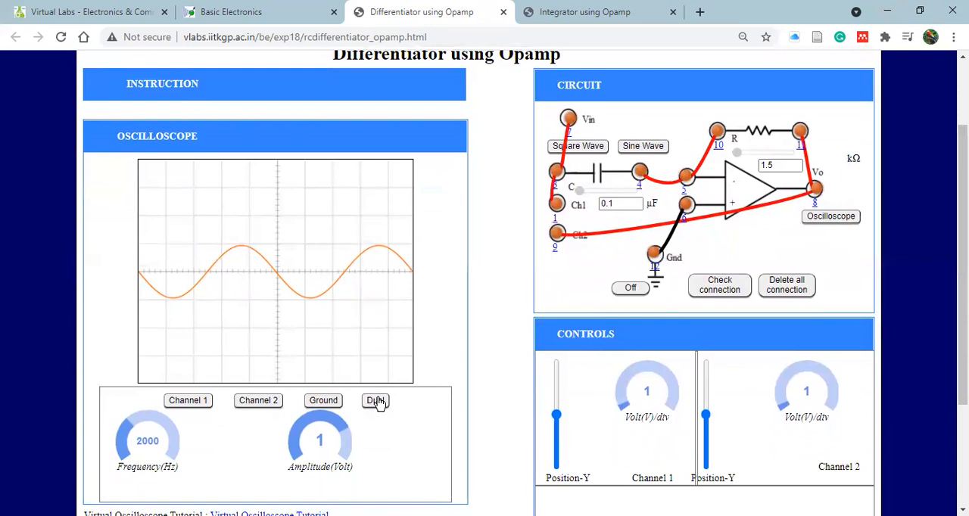
left_click(376, 400)
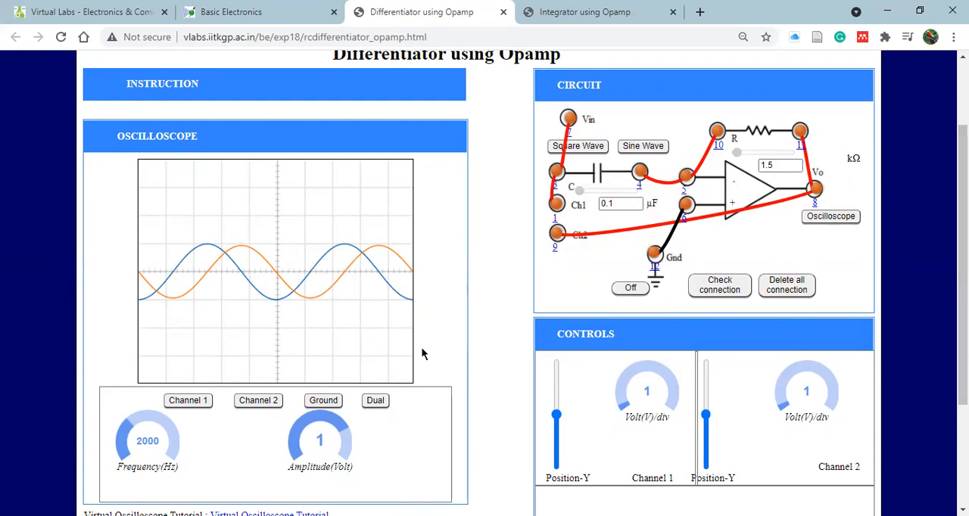
mouse_move(350, 285)
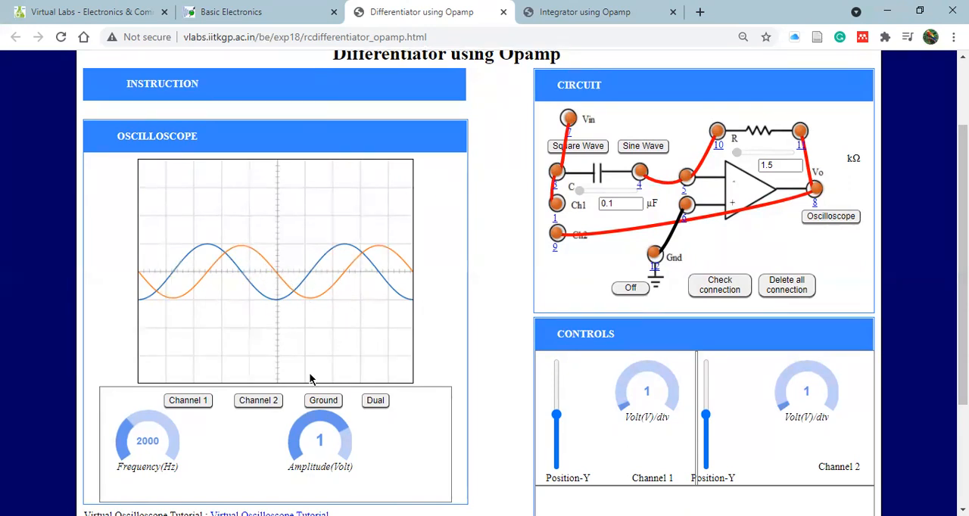
scroll("down", 3)
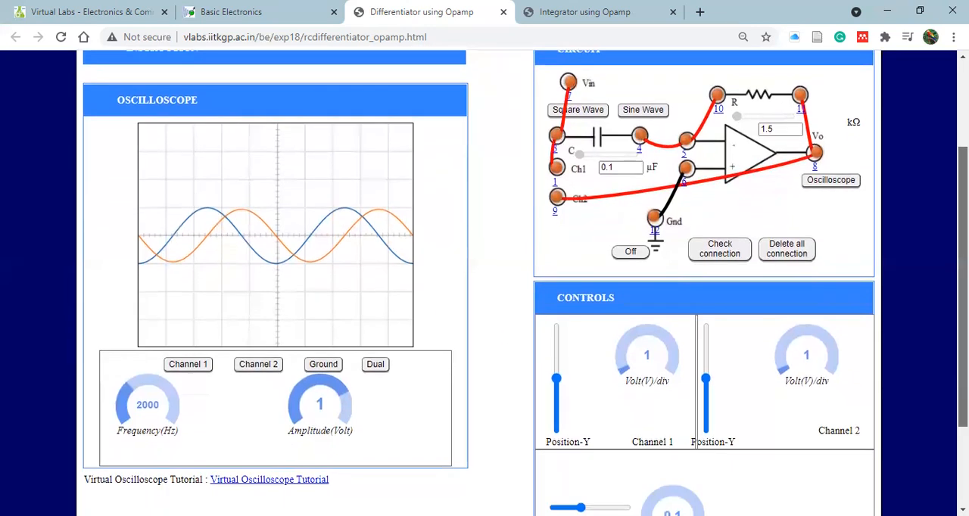